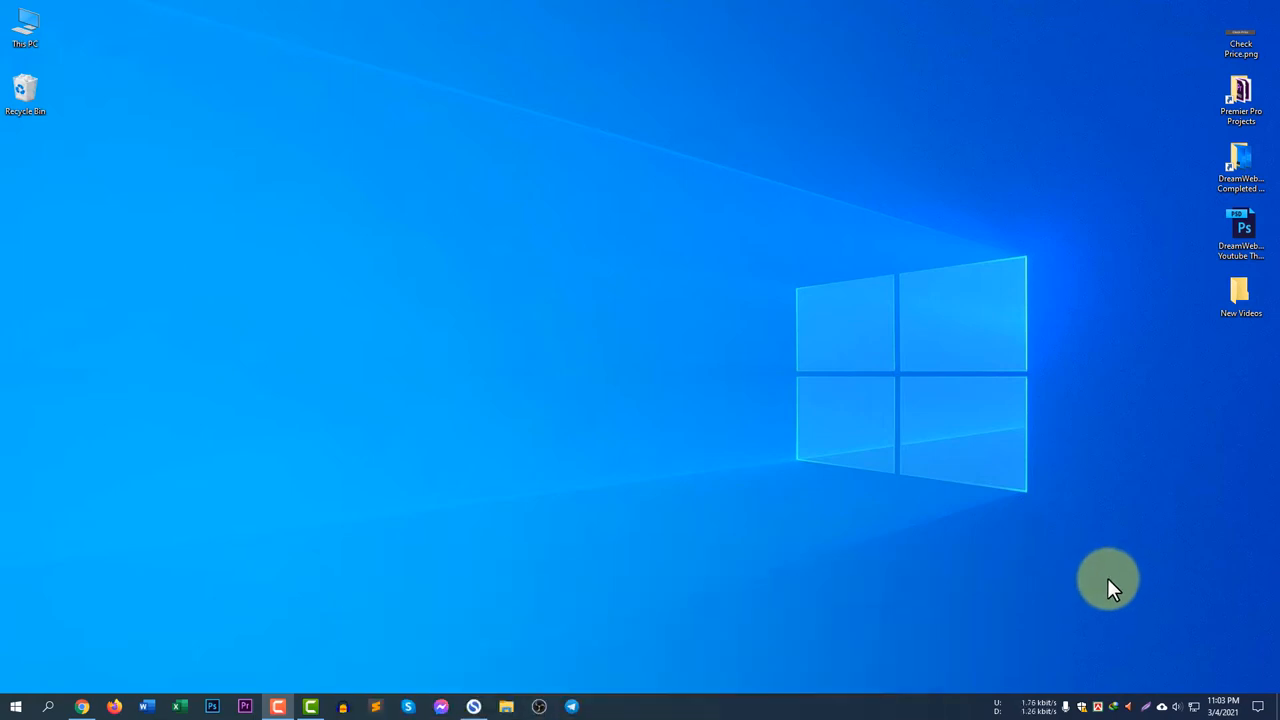
mouse_move(1184, 670)
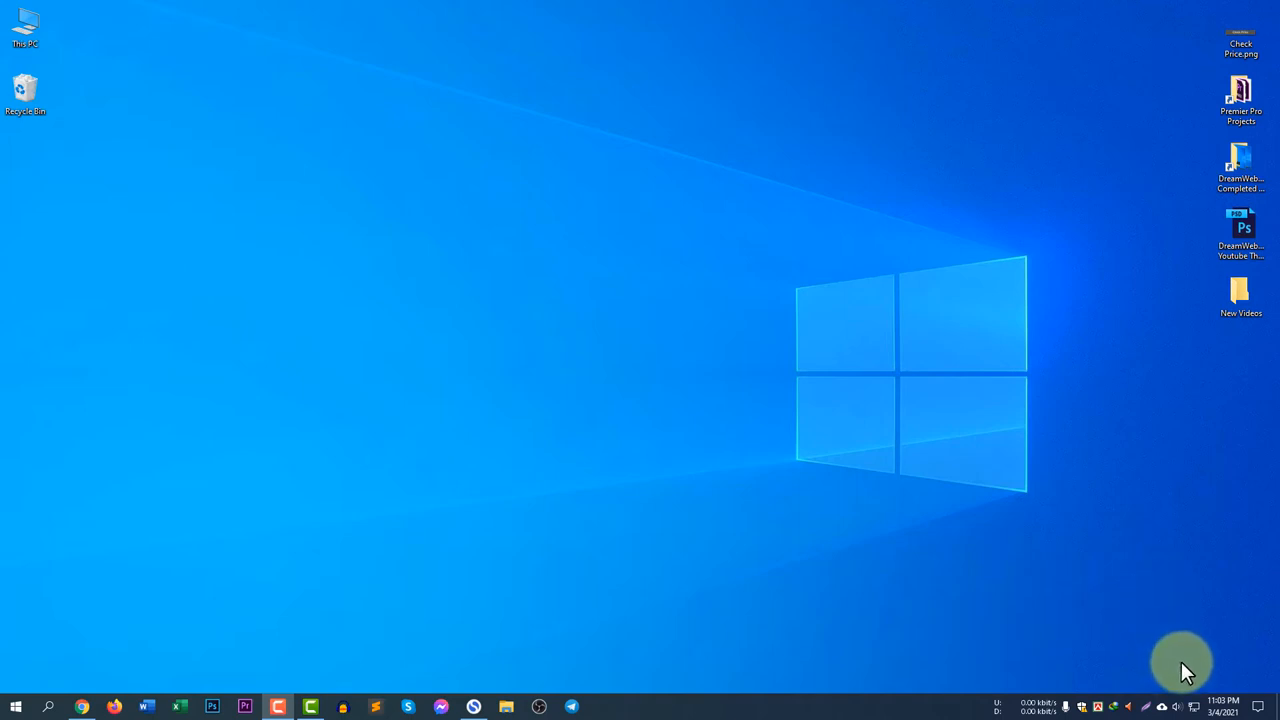
mouse_move(1198, 708)
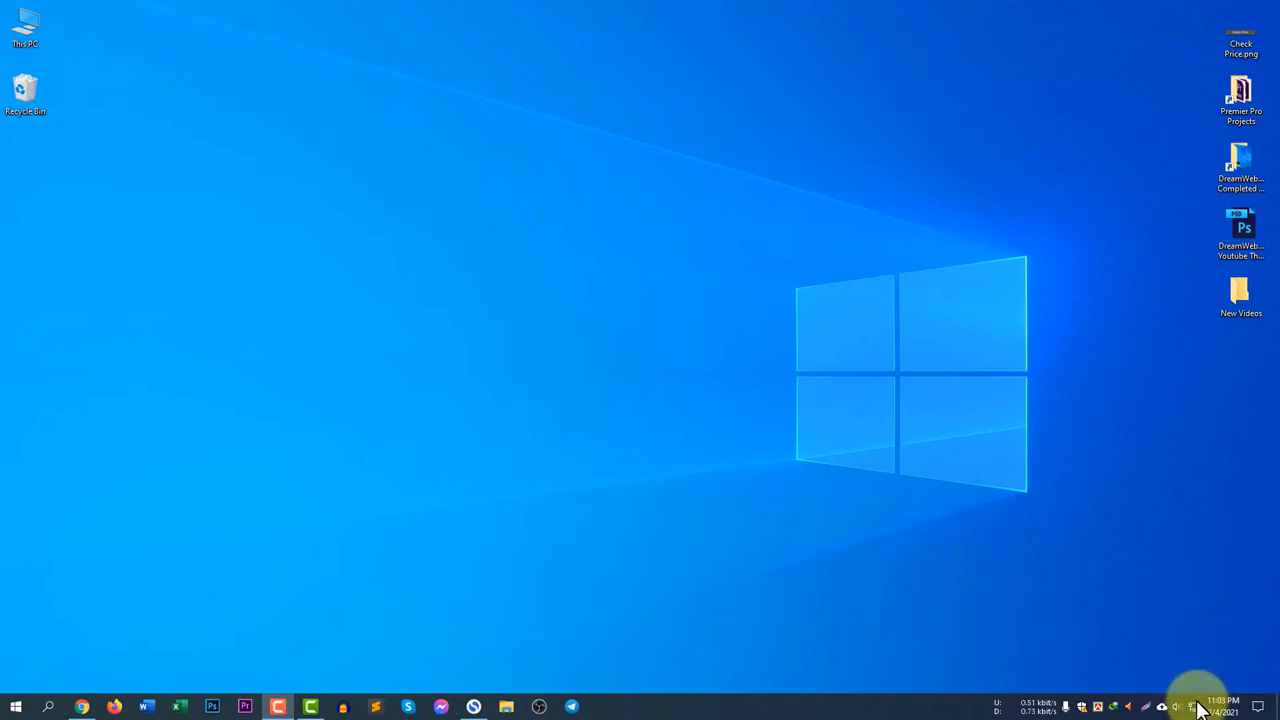
Bring up the context menu of the network icon in the system tray
right_click(1190, 708)
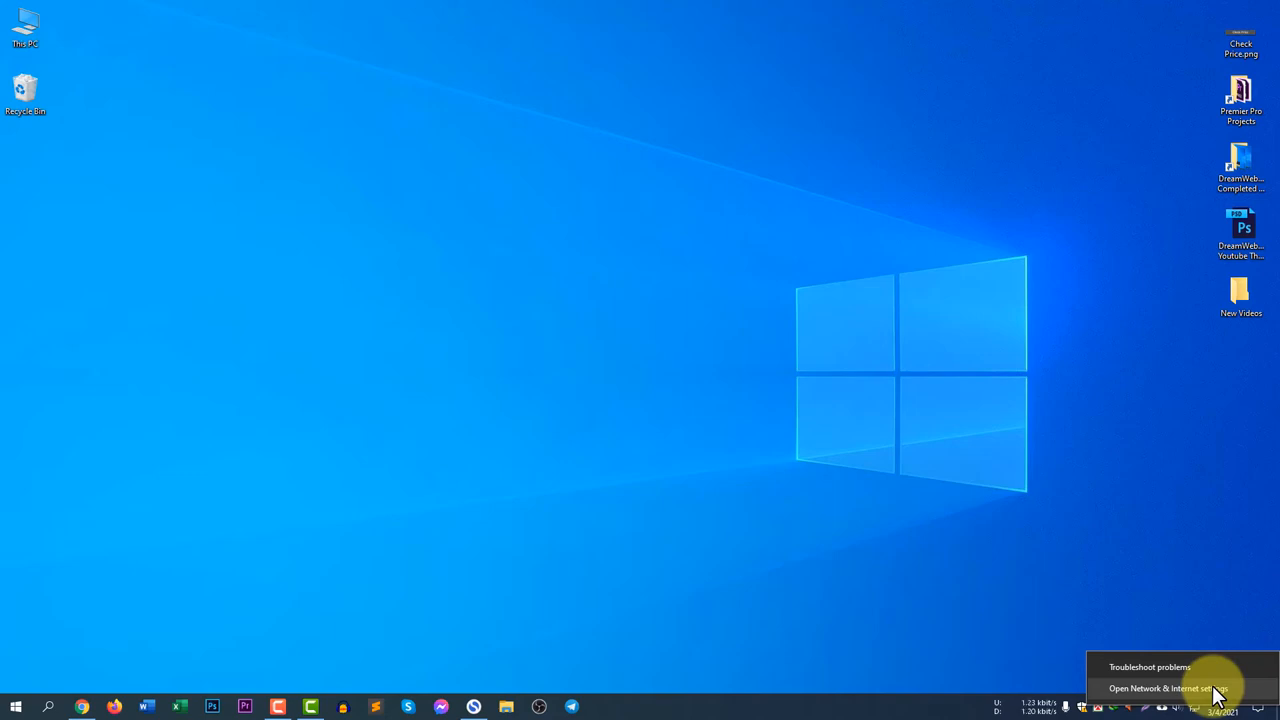
Open Network & Internet settings and scroll to the advanced network options
left_click(1160, 688)
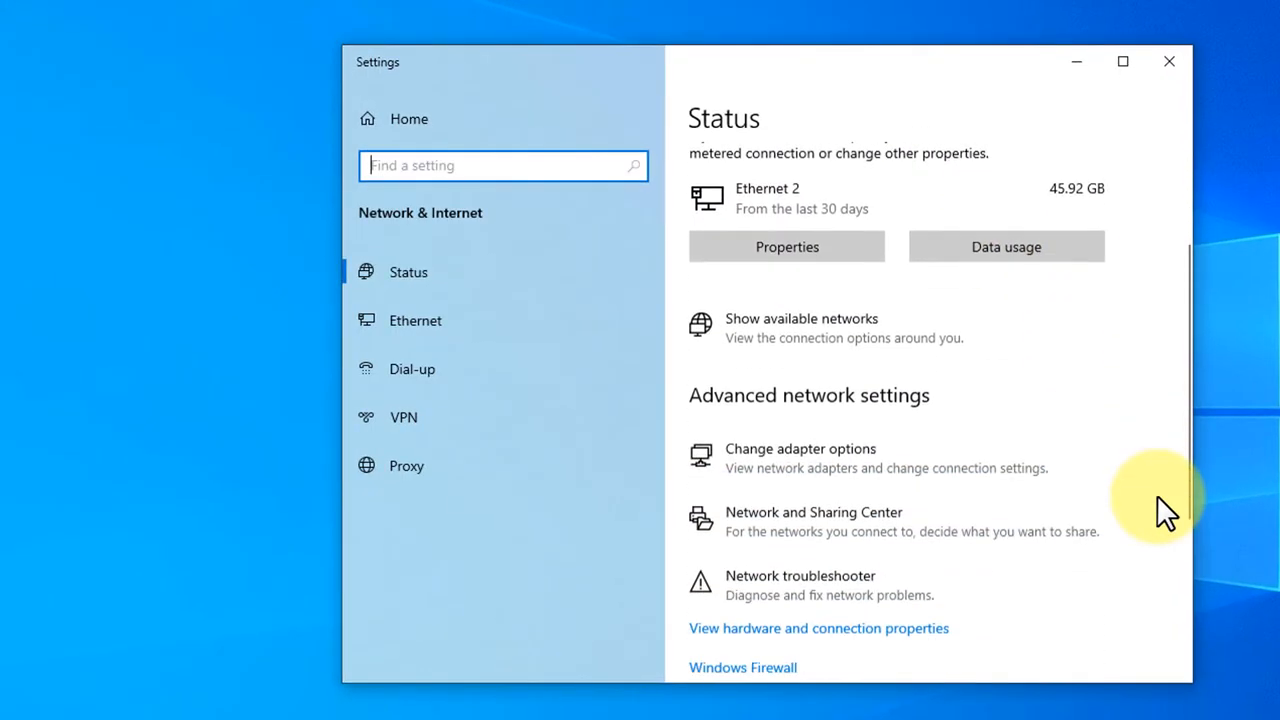
scroll("down", 3)
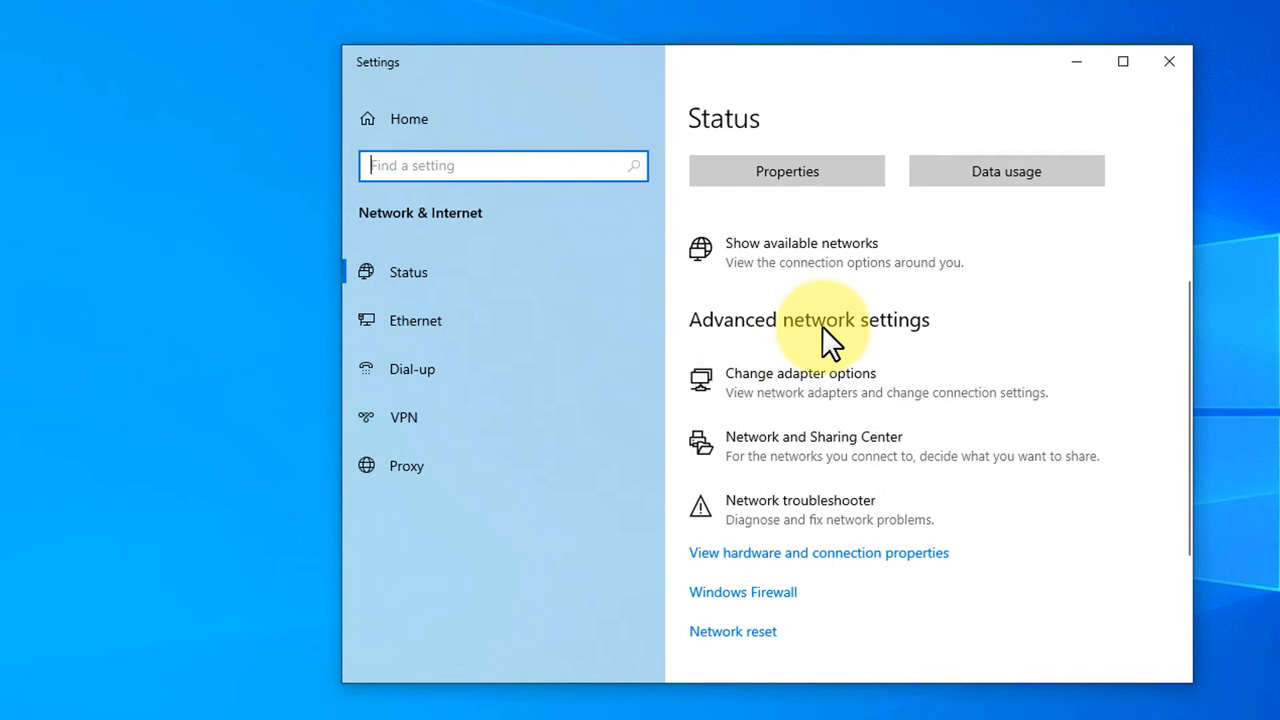
mouse_move(896, 390)
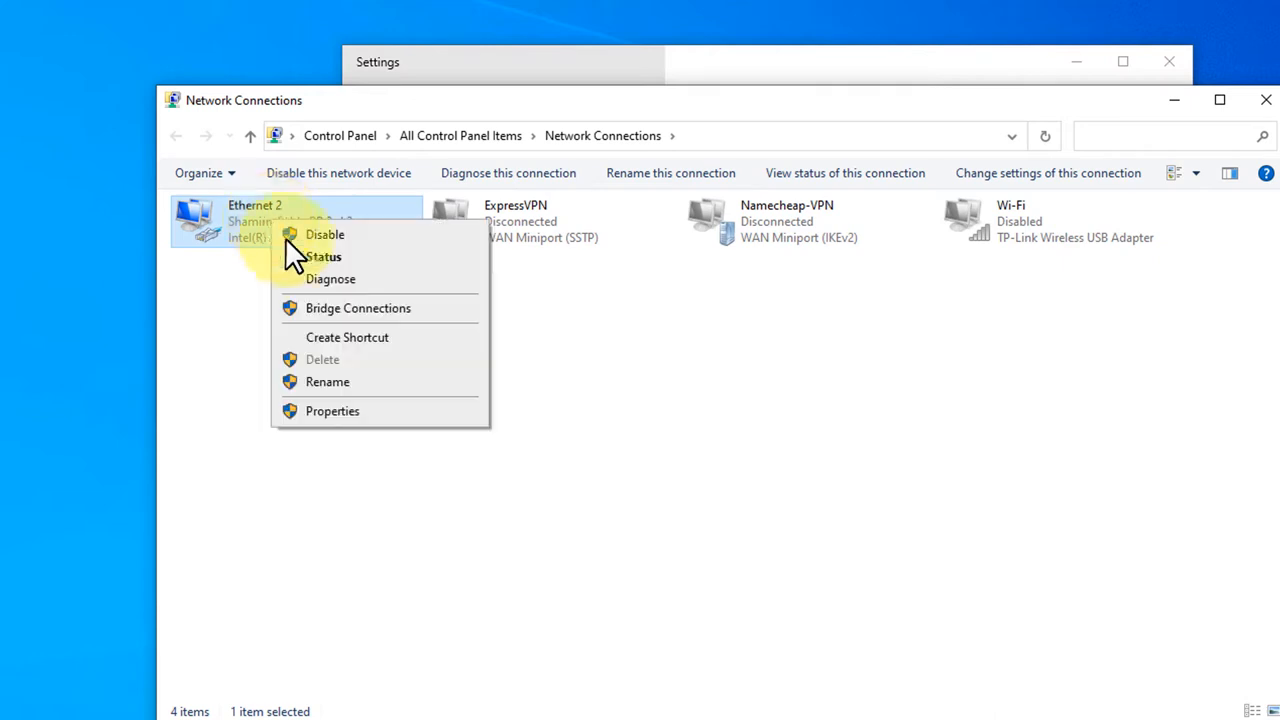
Open Ethernet 2's properties and the Internet Protocol Version 4 (TCP/IPv4) settings
left_click(332, 412)
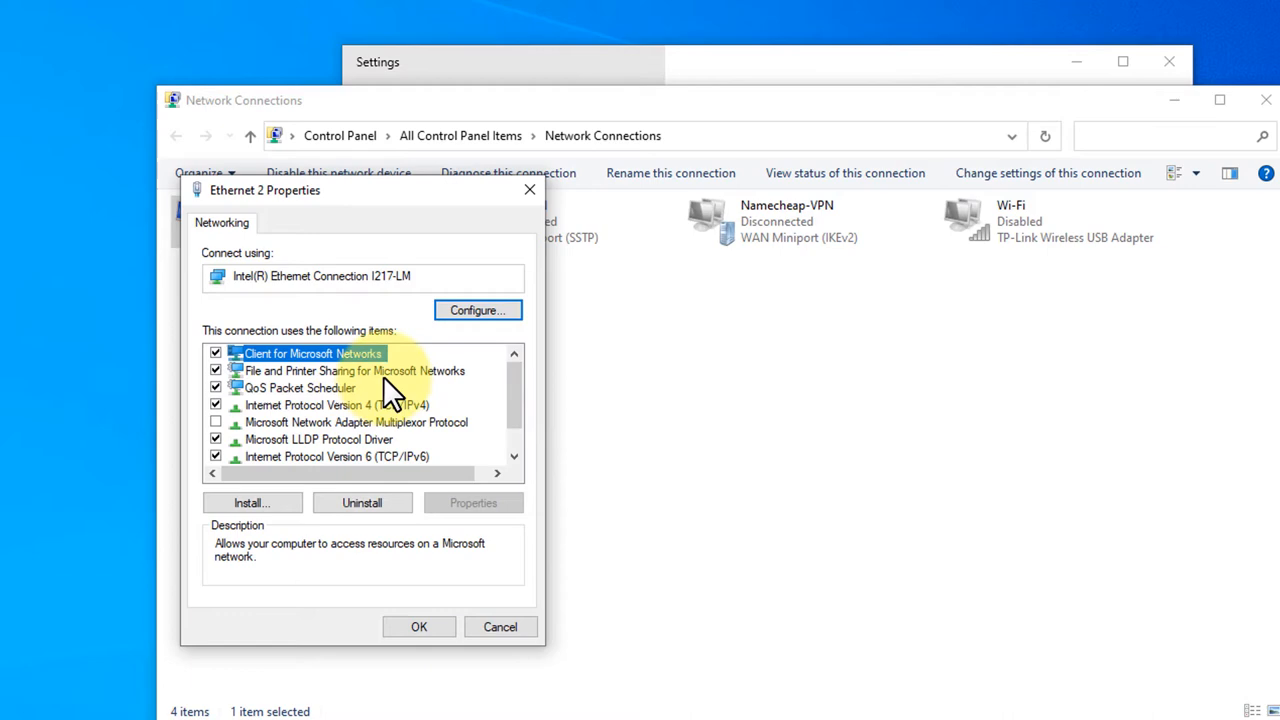
left_click(336, 404)
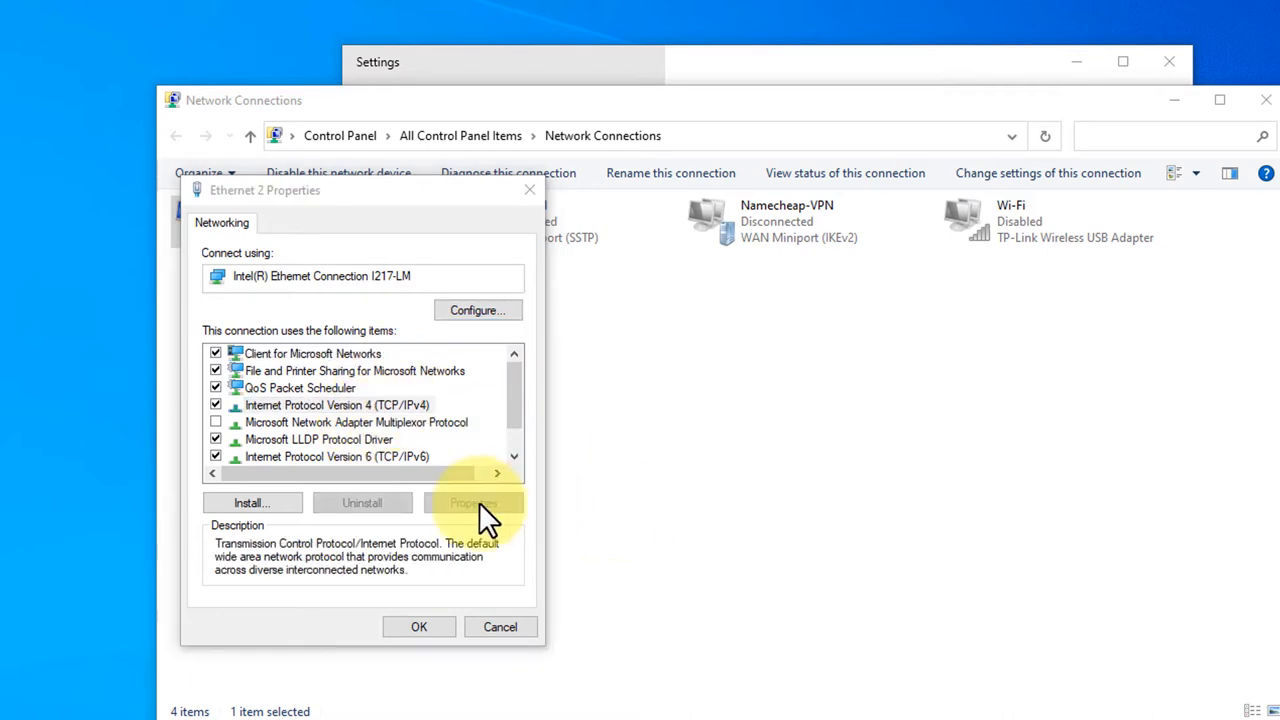
left_click(470, 502)
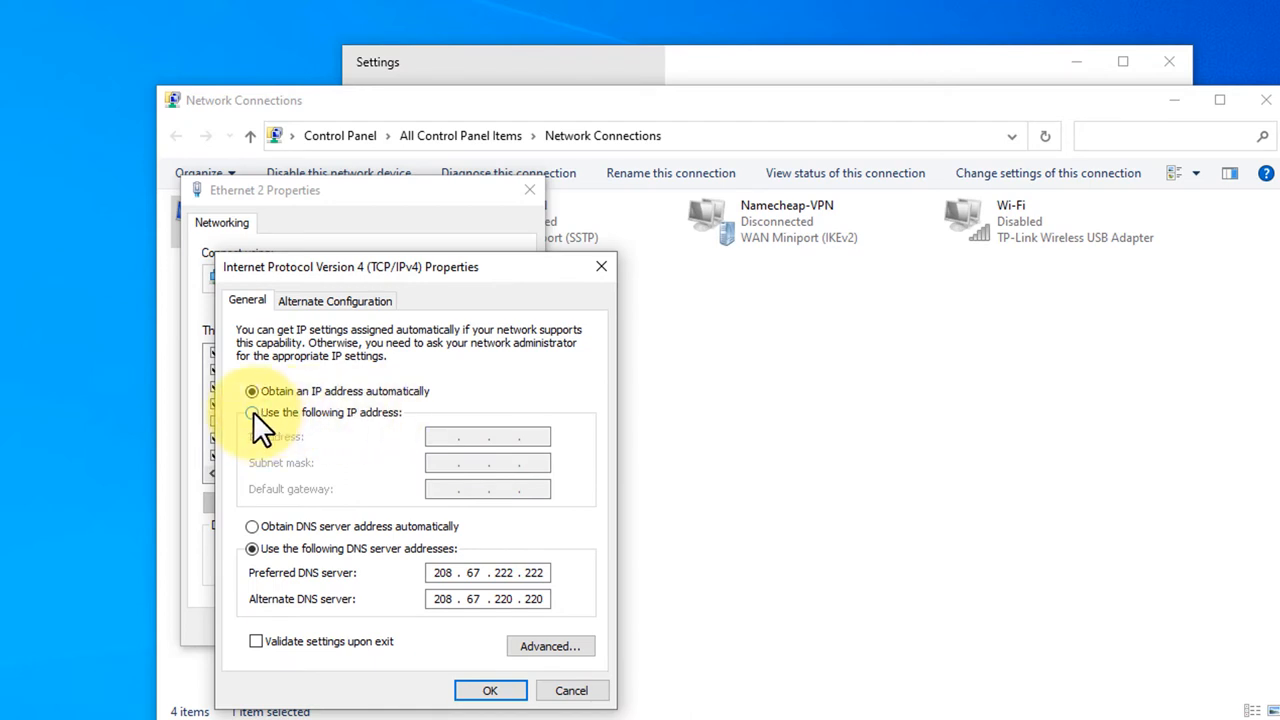
mouse_move(390, 272)
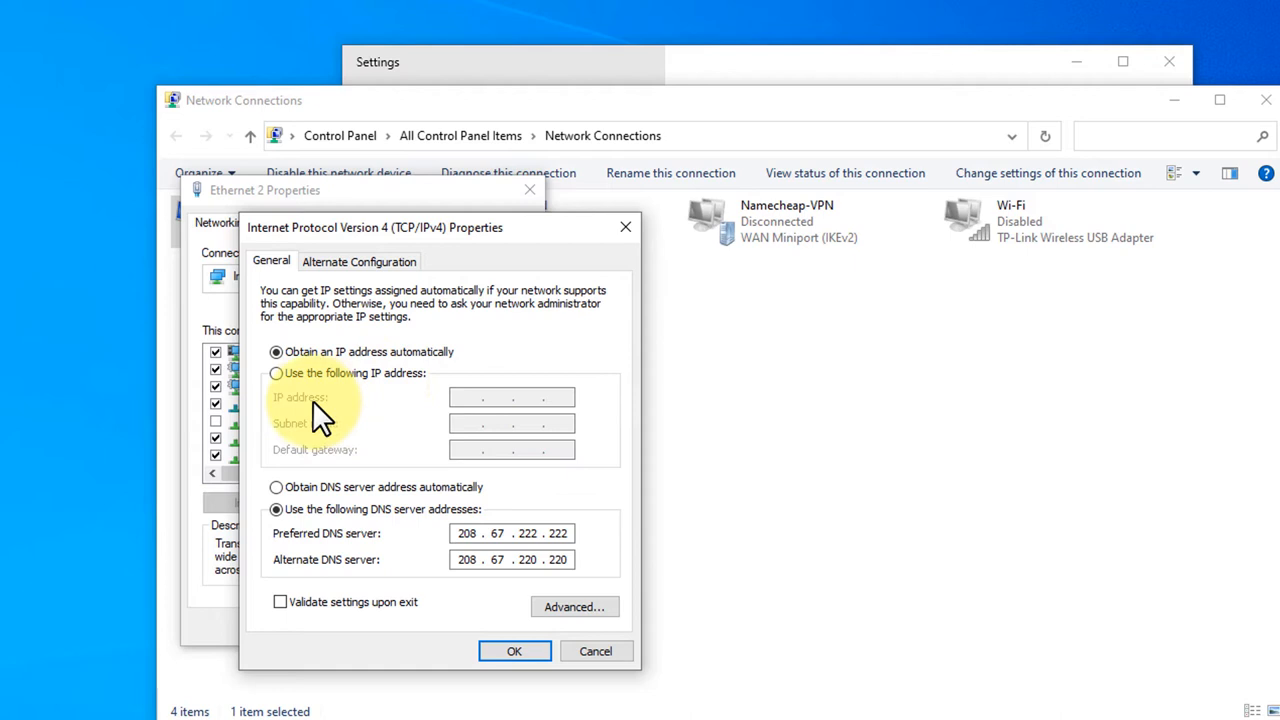
mouse_move(284, 390)
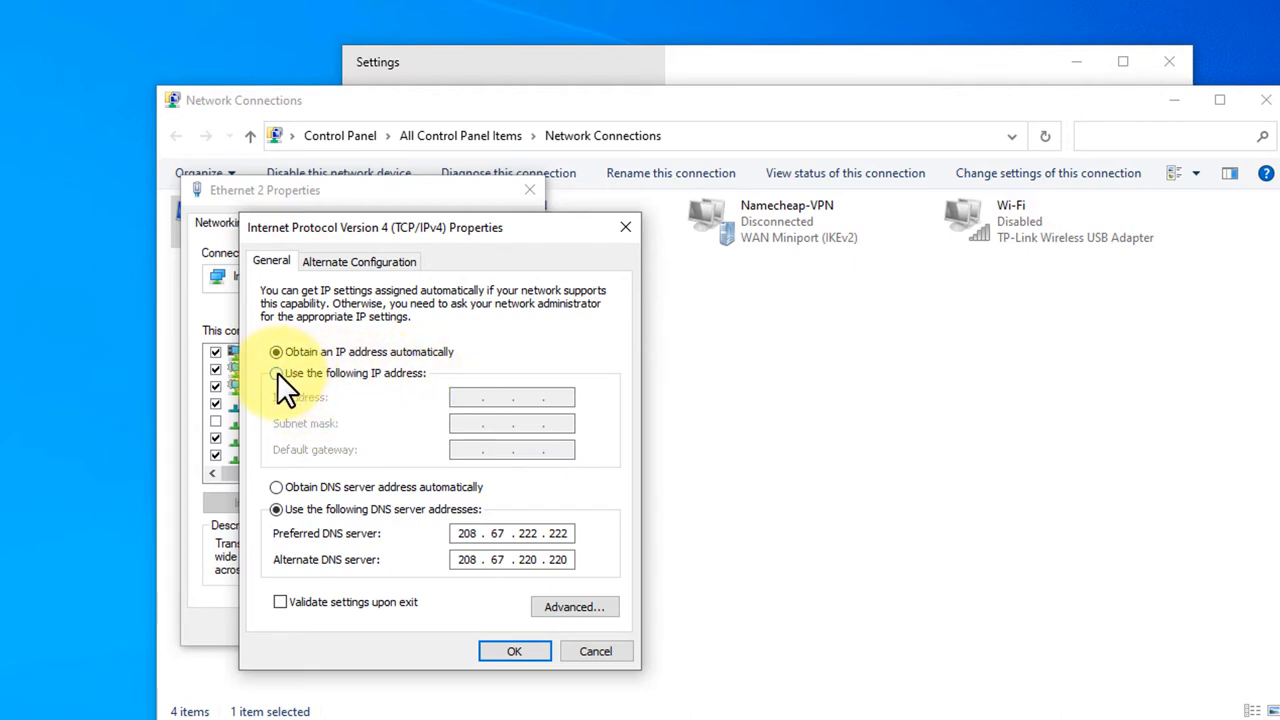
Enter static IP 68.1.1.1, mask 255.0.0.0, gateway 68.1.1.1 for Ethernet 2 and apply
left_click(276, 374)
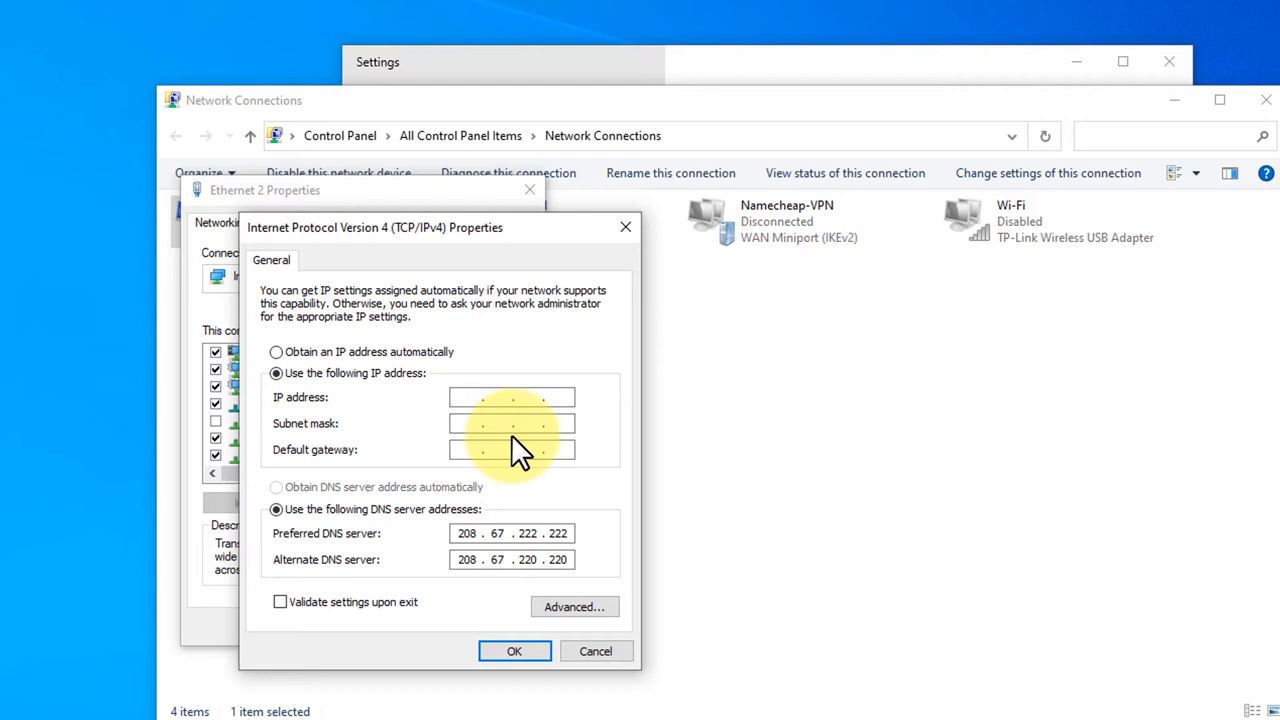
type("68 . . .")
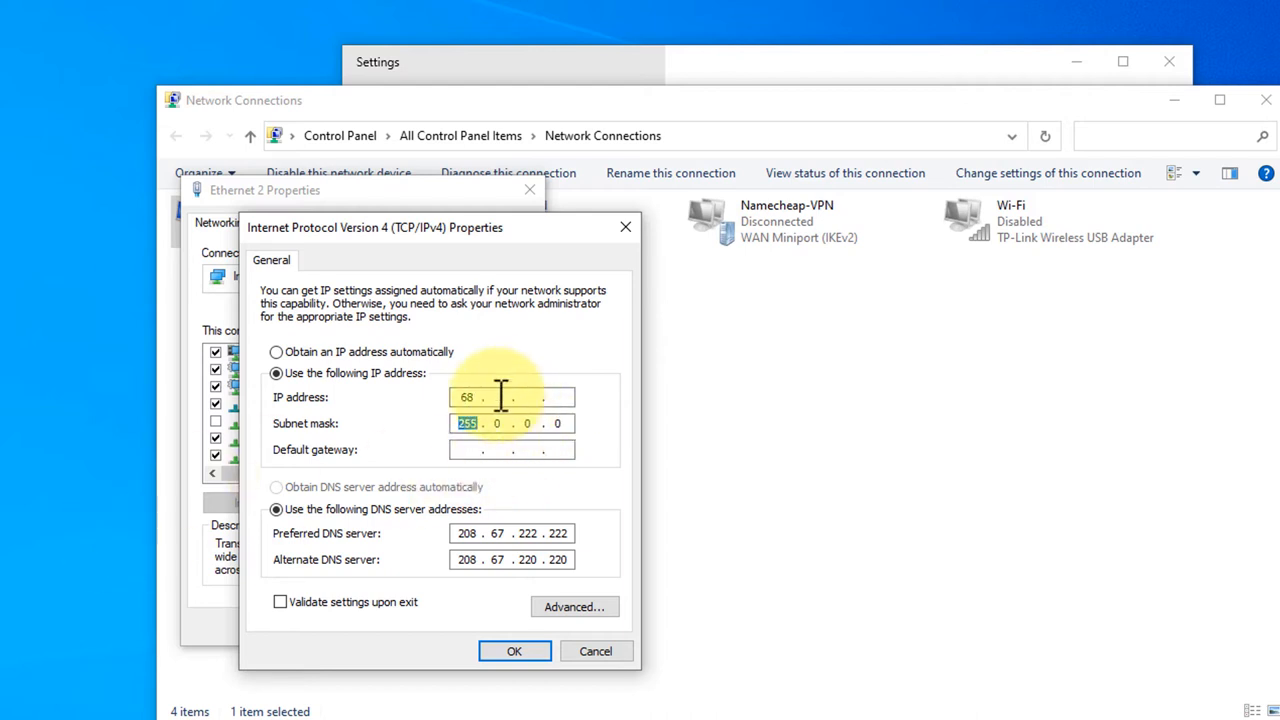
type("1")
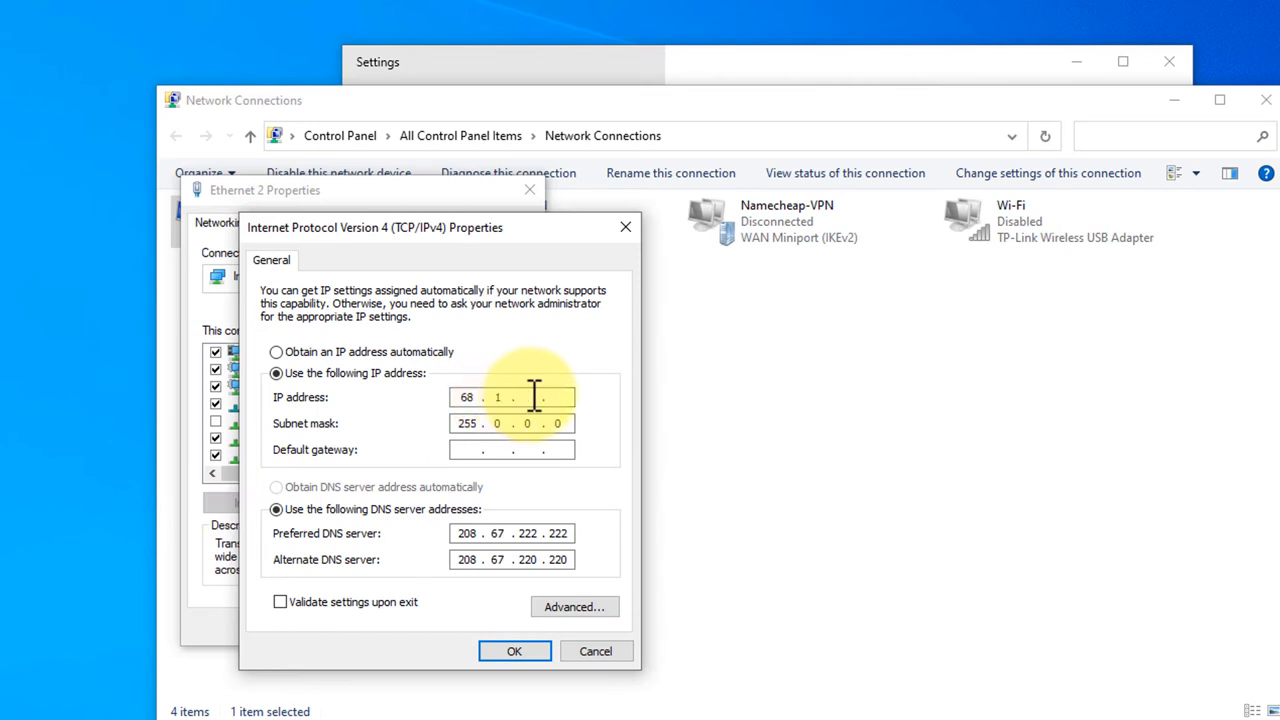
type("1")
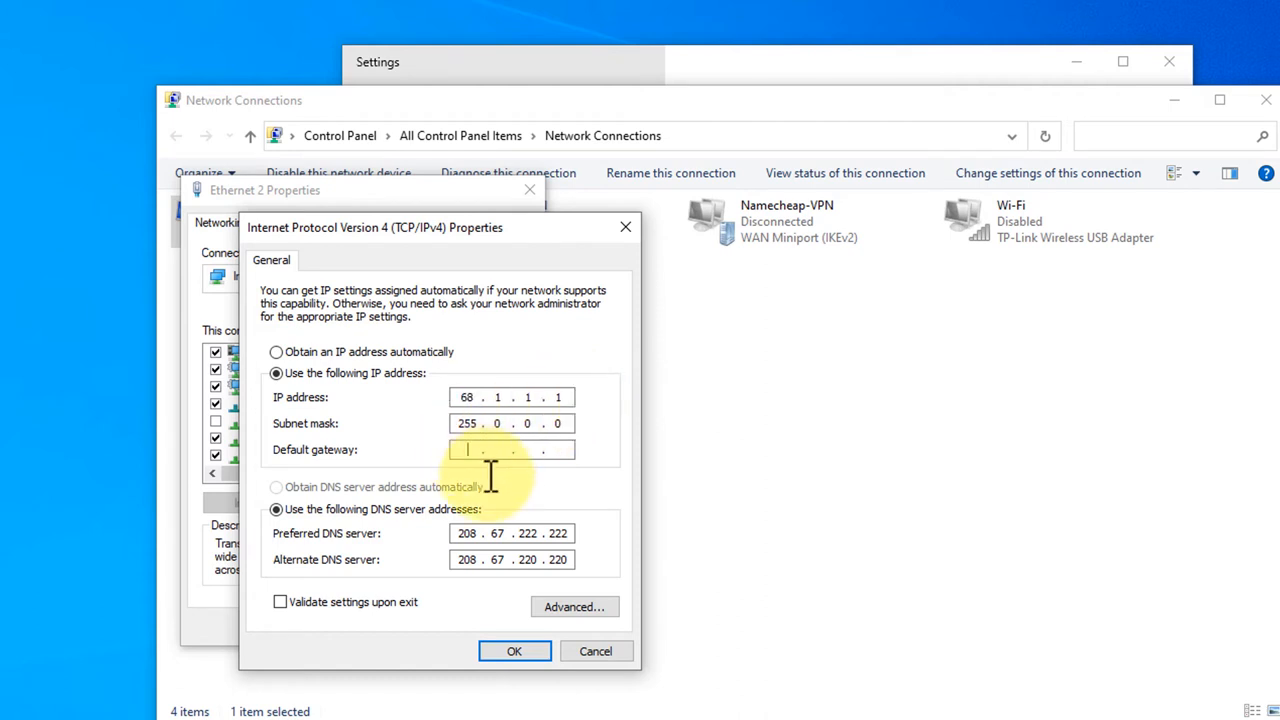
type("68.1.1.1")
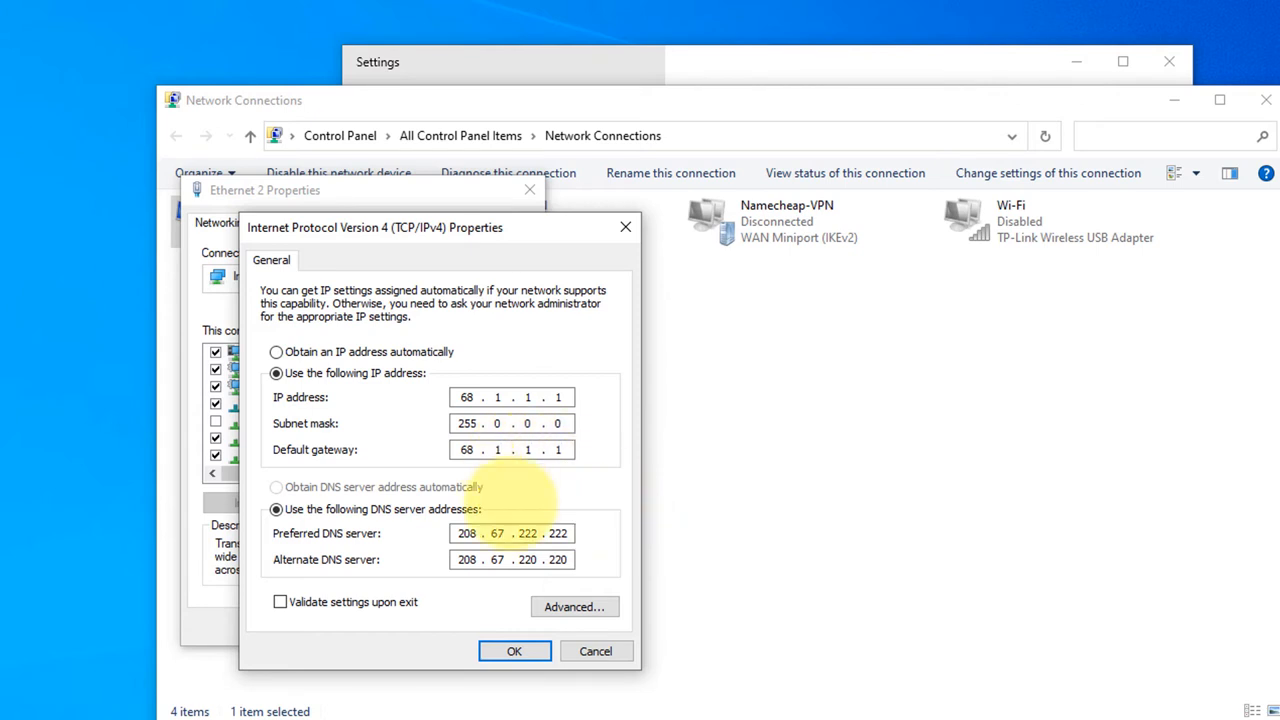
left_click(514, 652)
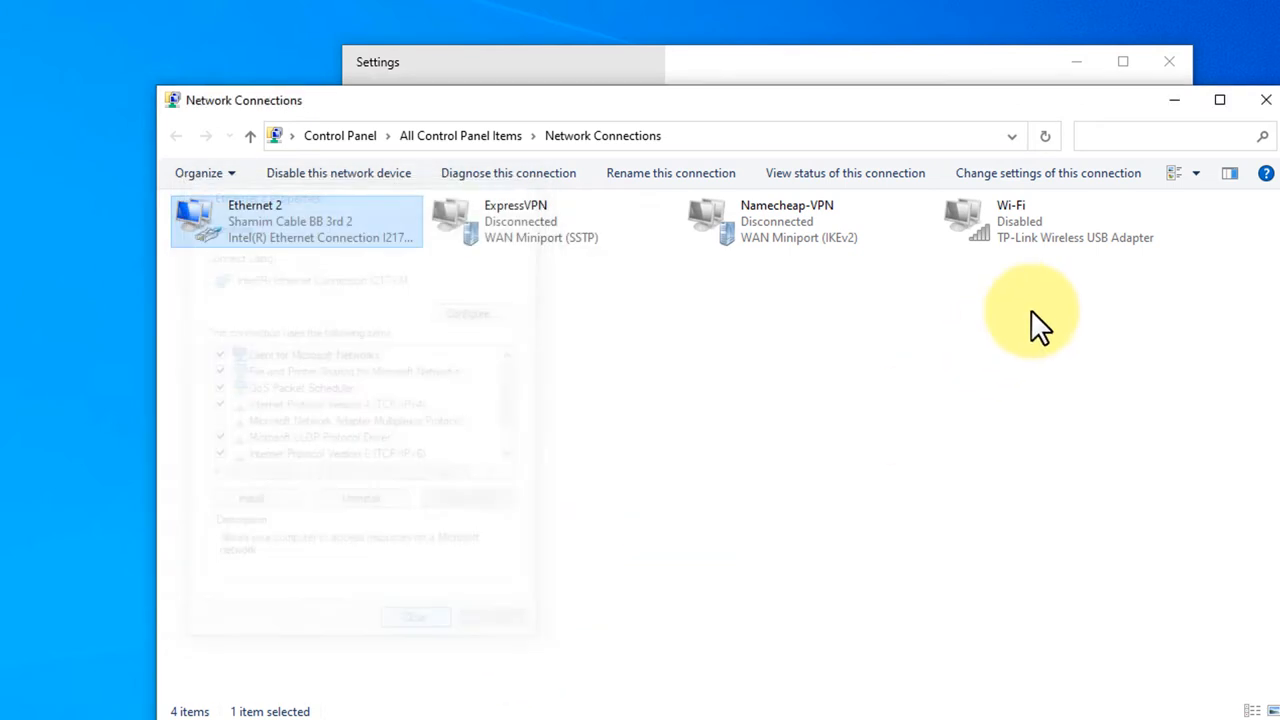
View Ethernet 2's connection details confirming IPv4 68.1.1.1 with DHCP off, then close them
left_click(416, 616)
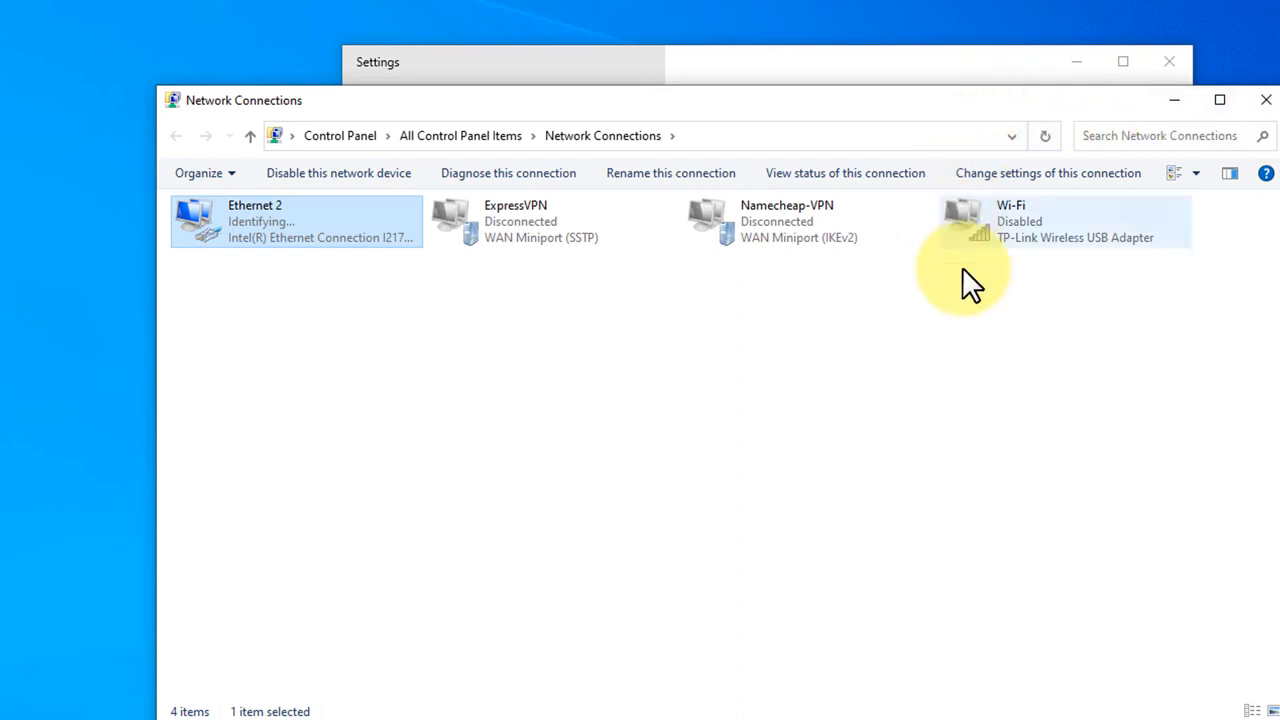
mouse_move(684, 240)
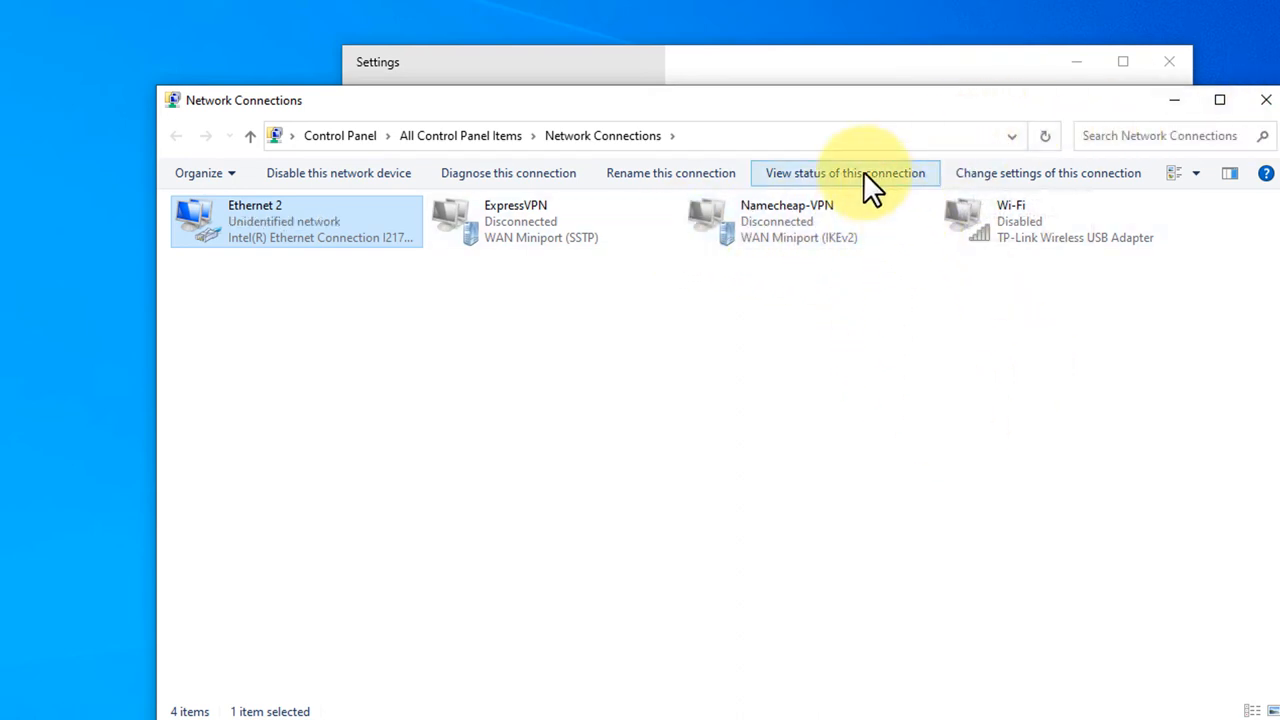
left_click(844, 172)
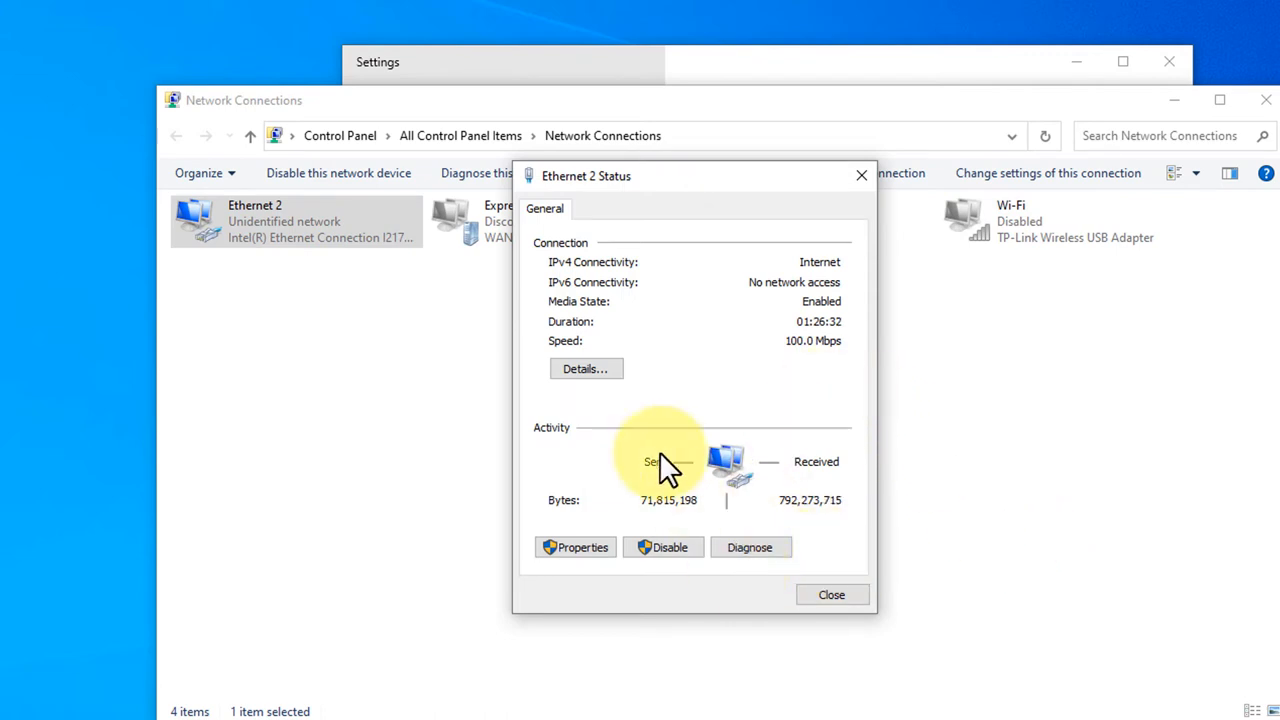
left_click(584, 368)
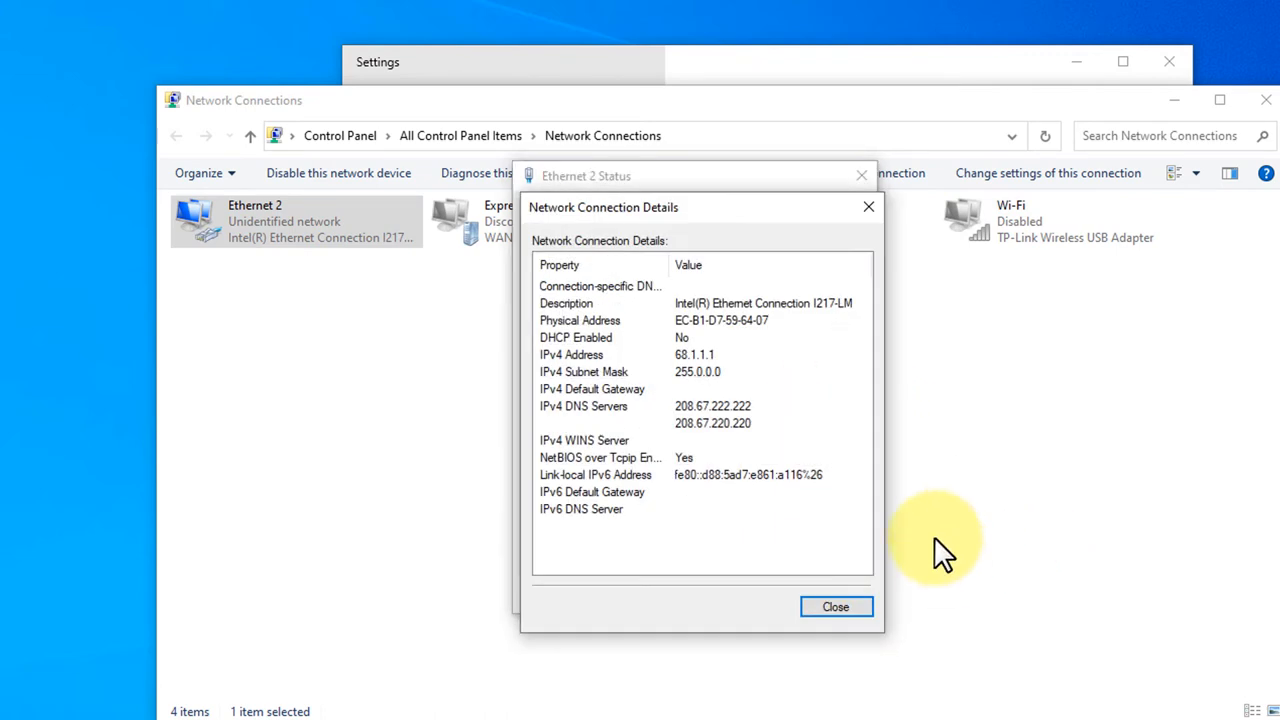
mouse_move(710, 410)
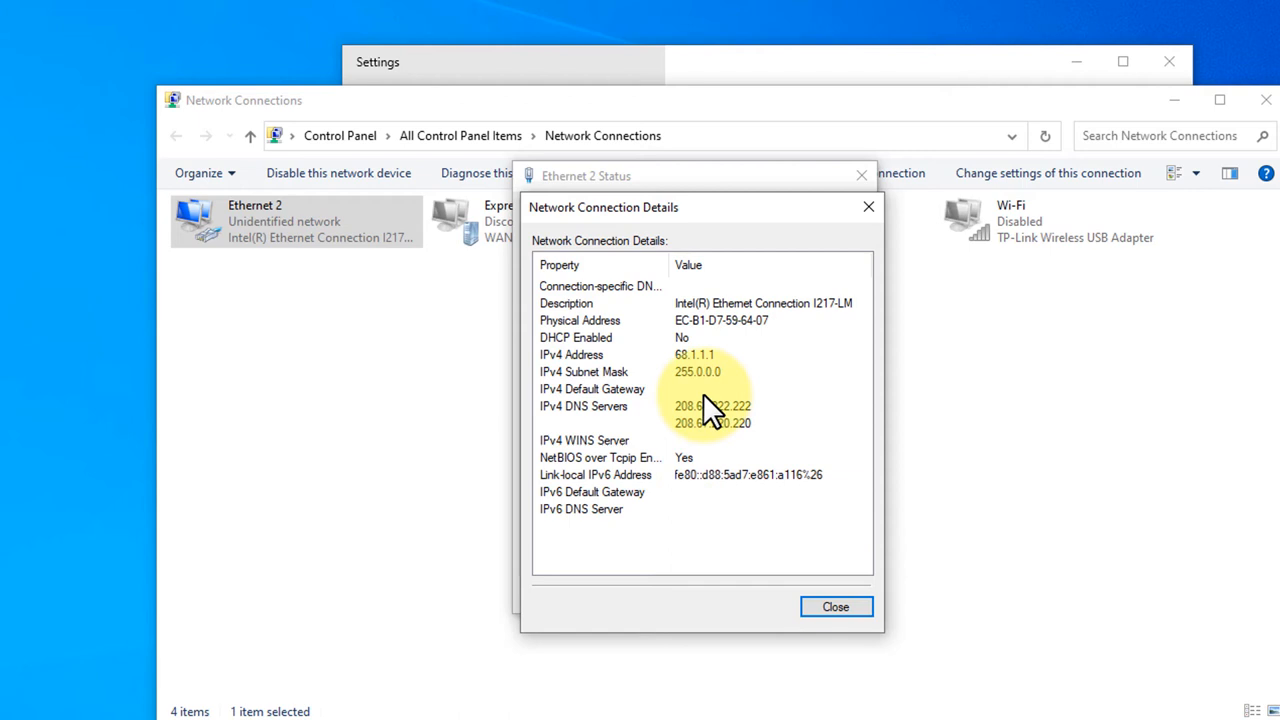
mouse_move(600, 370)
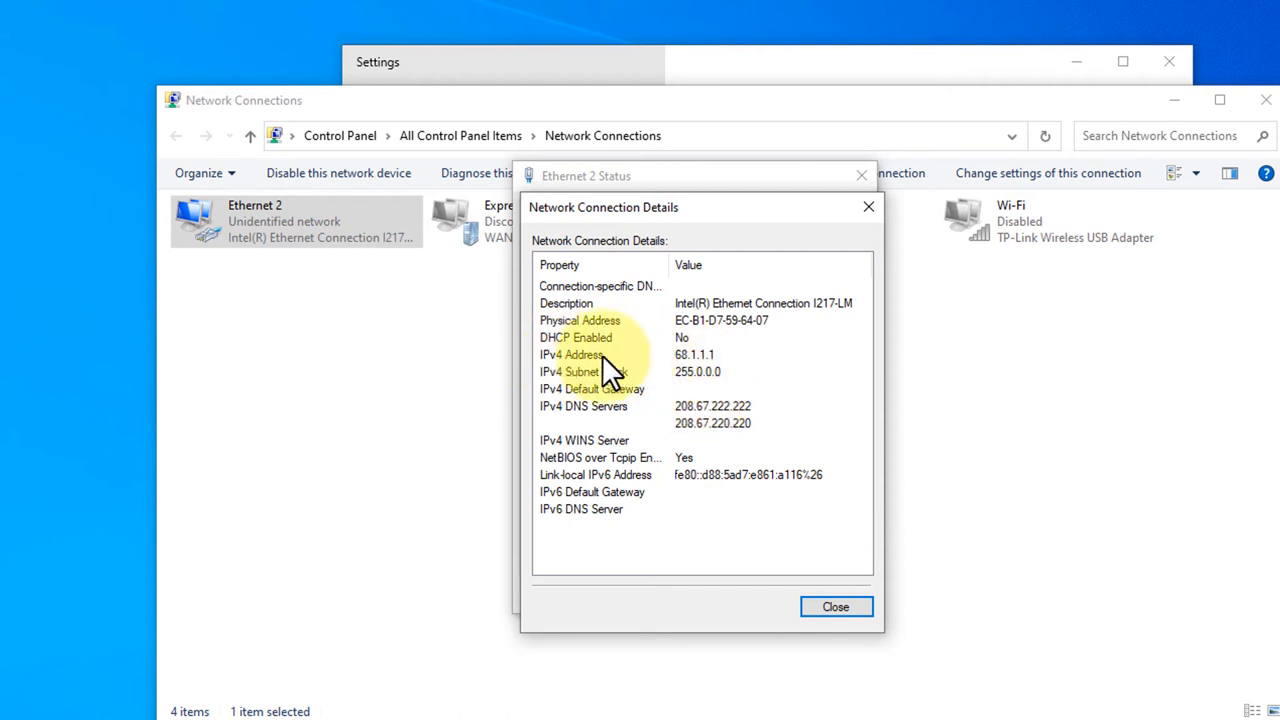
mouse_move(696, 376)
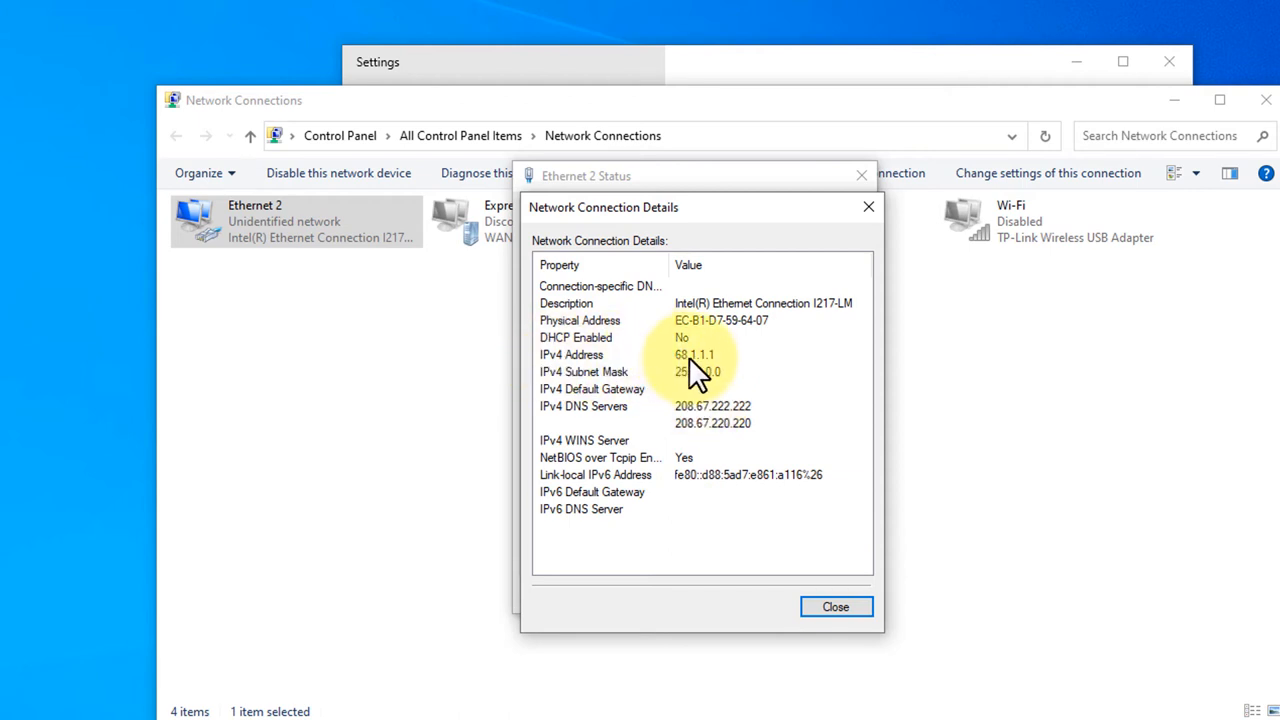
mouse_move(584, 414)
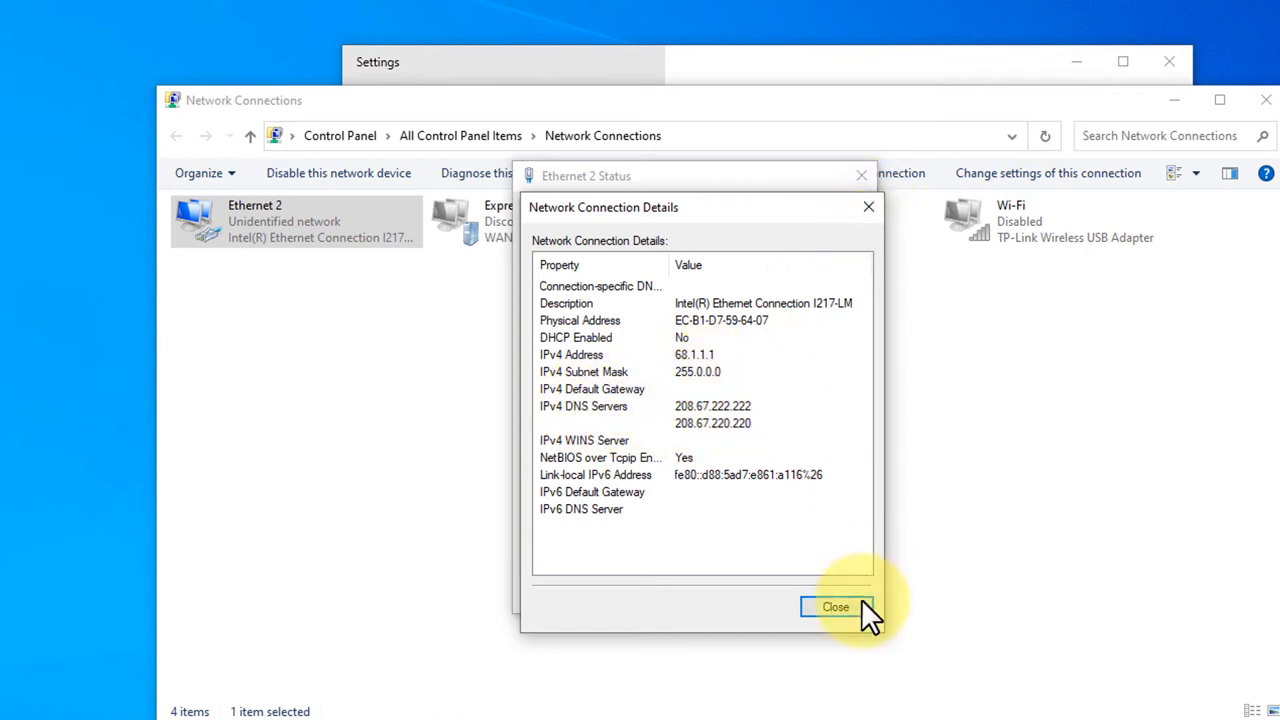
left_click(836, 608)
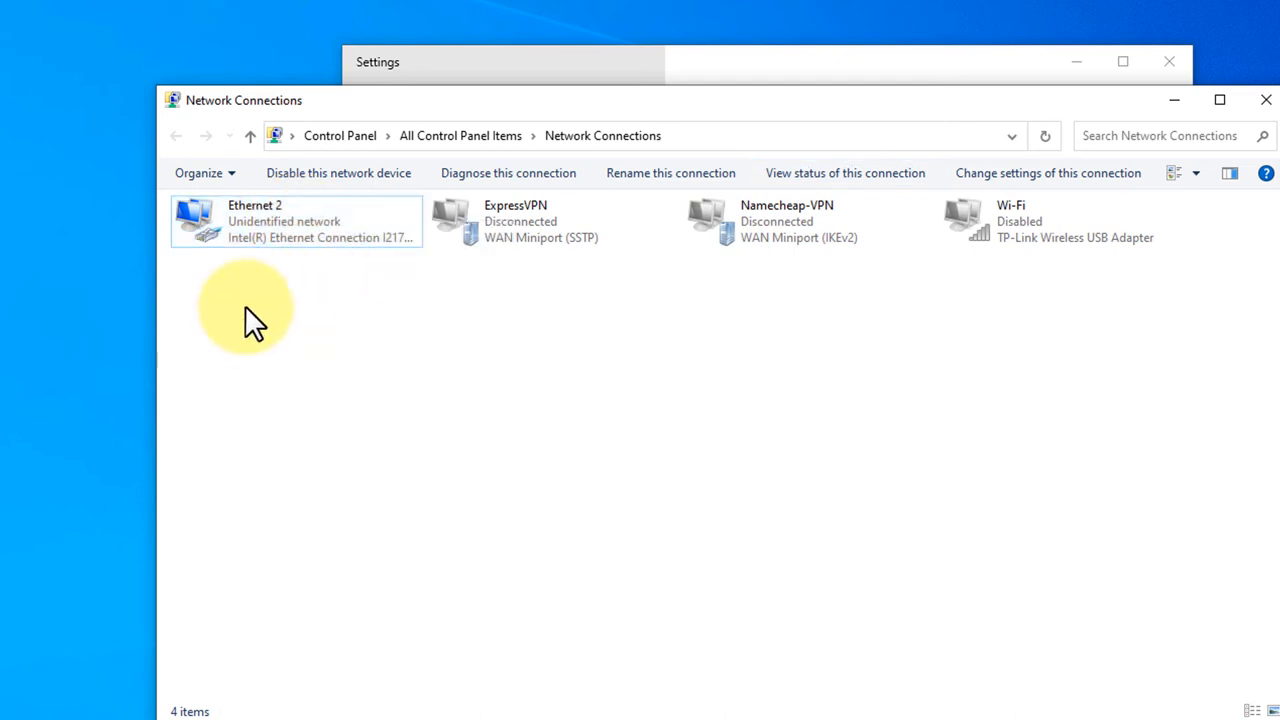
left_click(280, 222)
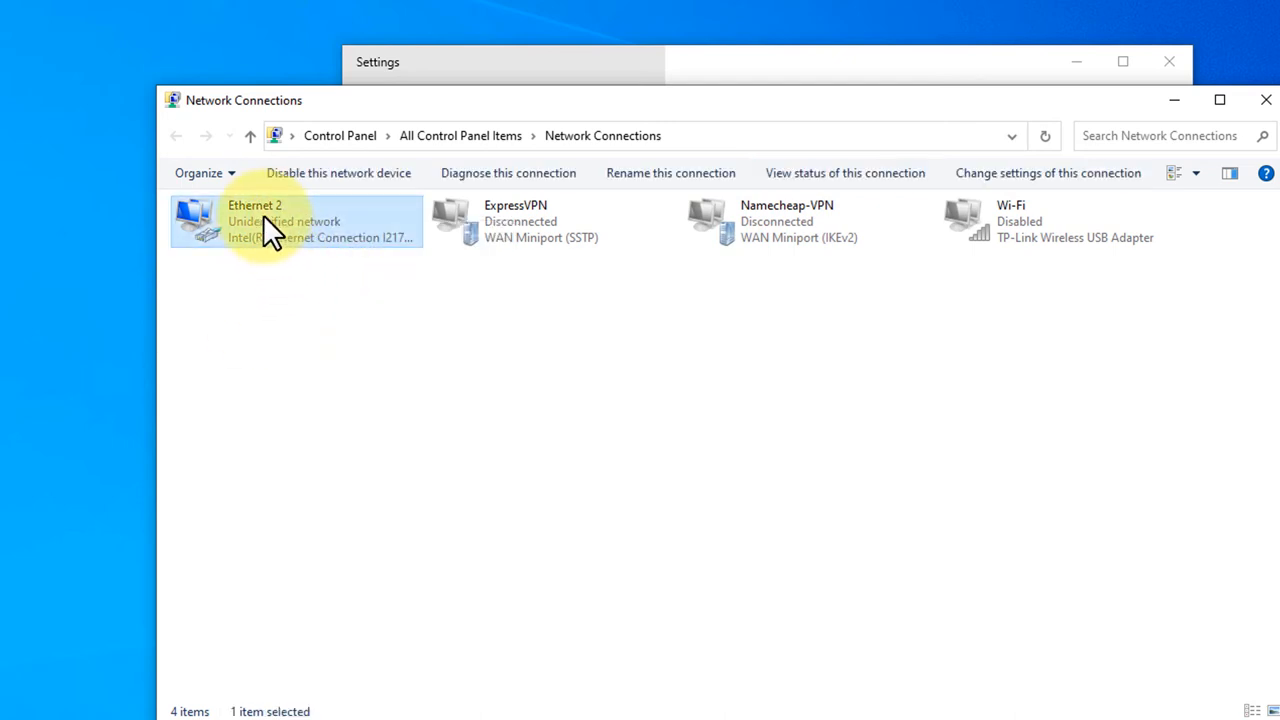
Set Ethernet 2's IPv4 back to obtain an IP address automatically and close Network Connections
right_click(276, 220)
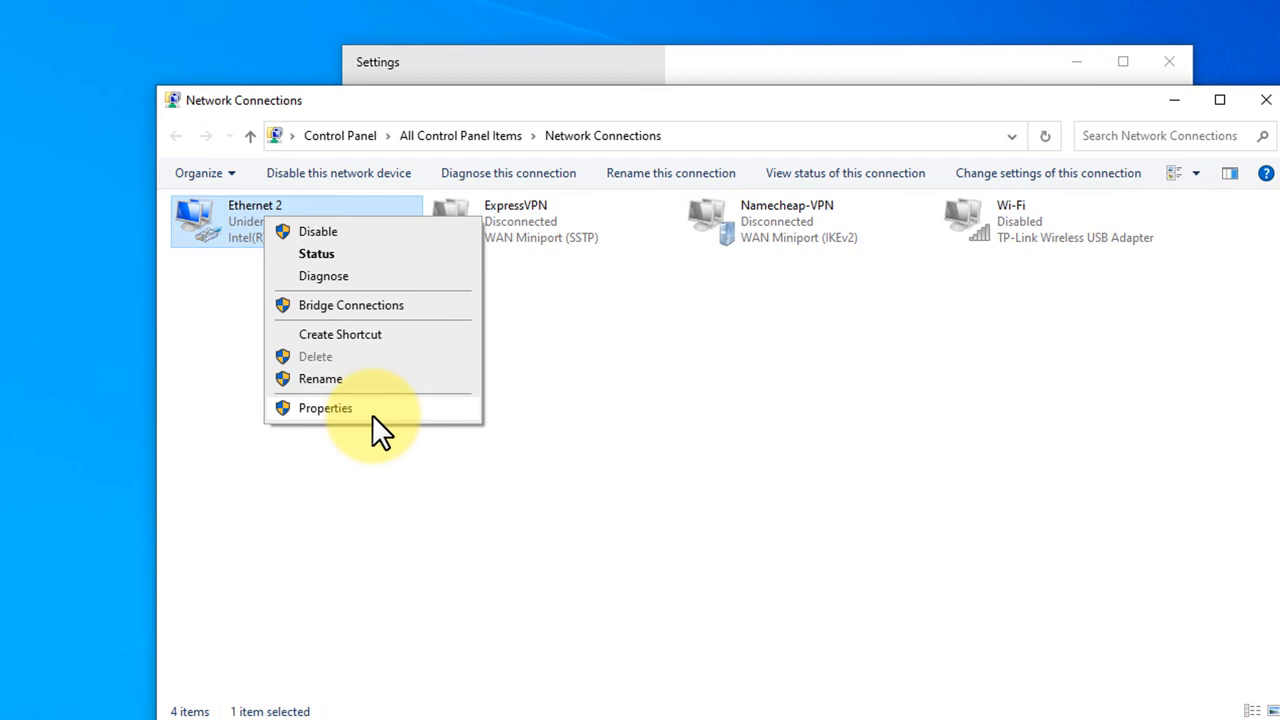
left_click(324, 408)
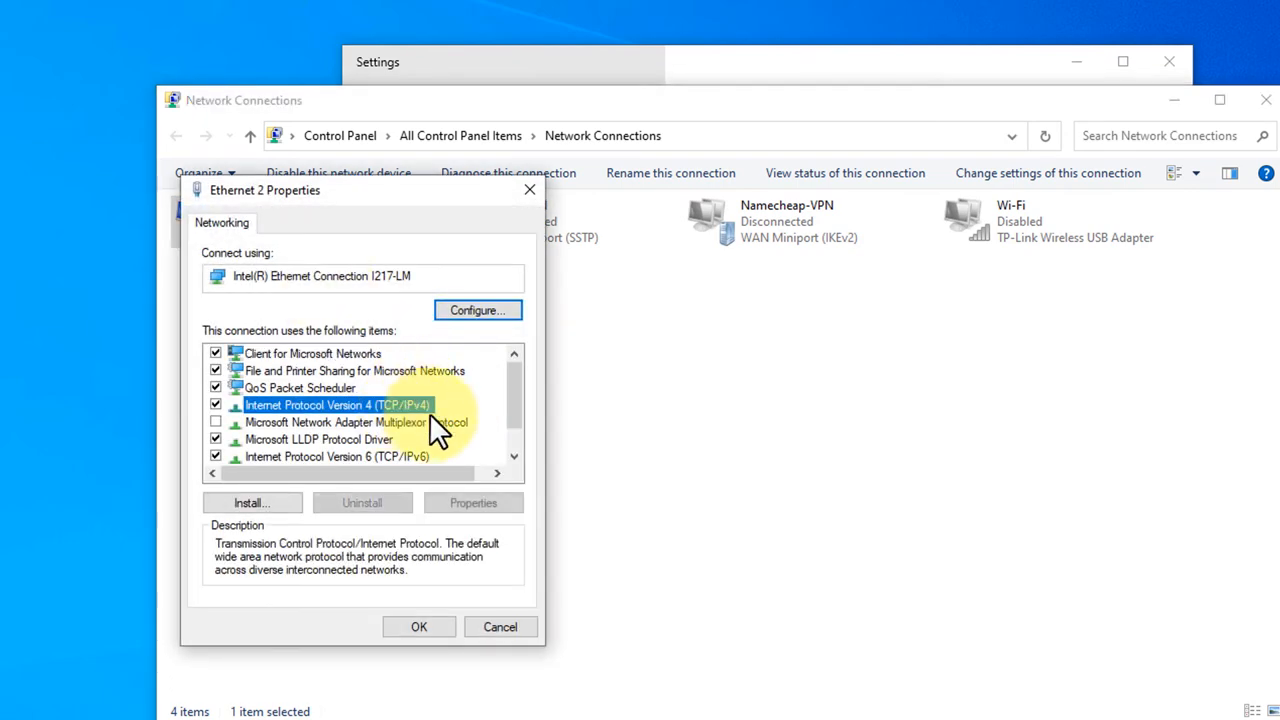
left_click(472, 502)
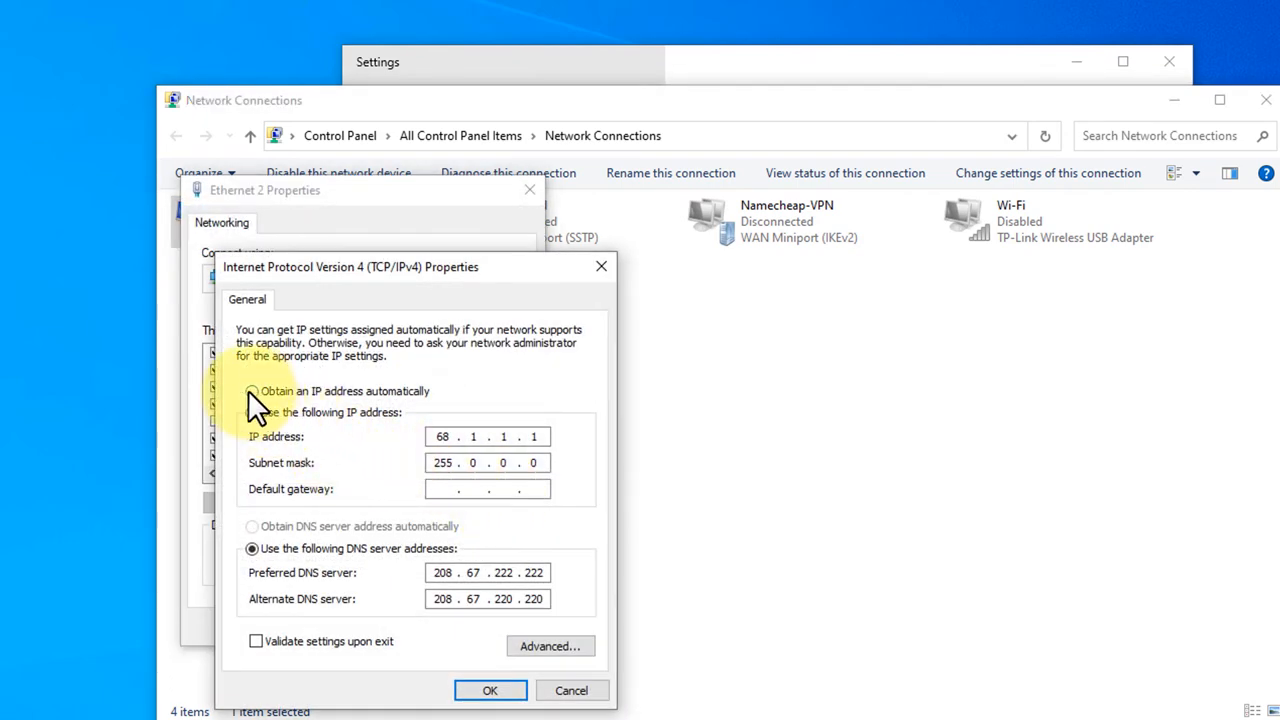
left_click(252, 390)
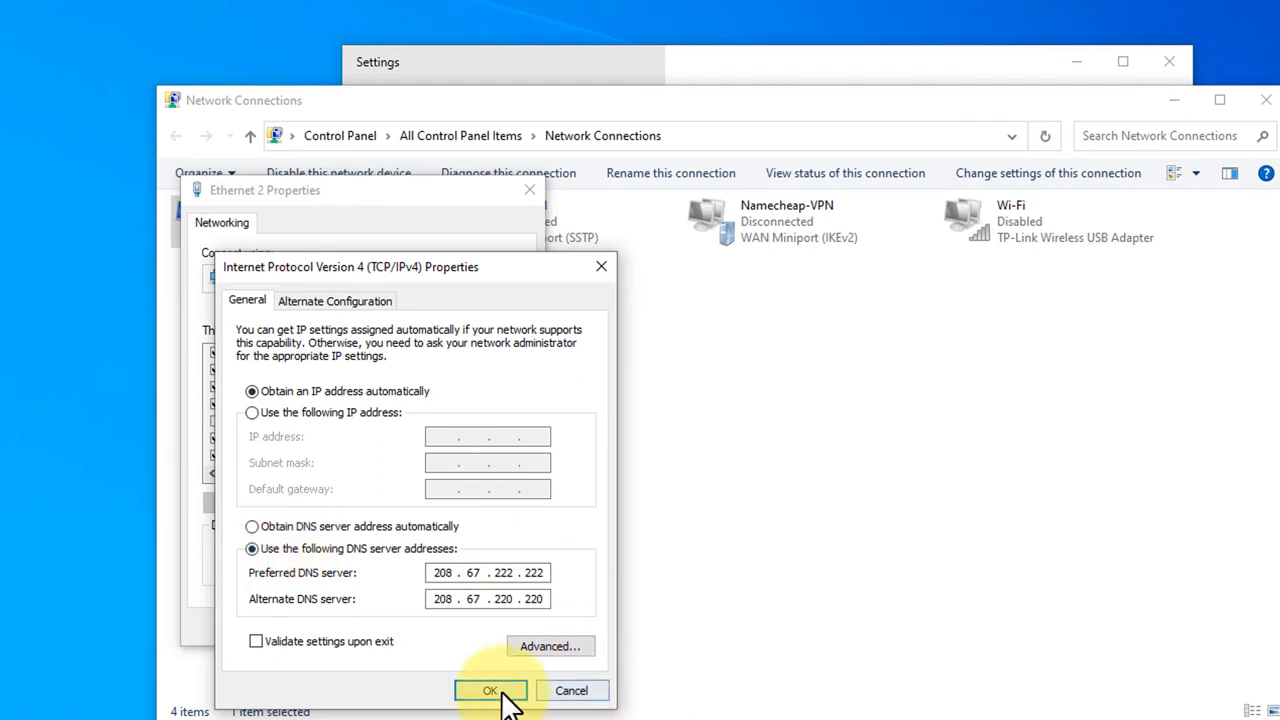
left_click(488, 690)
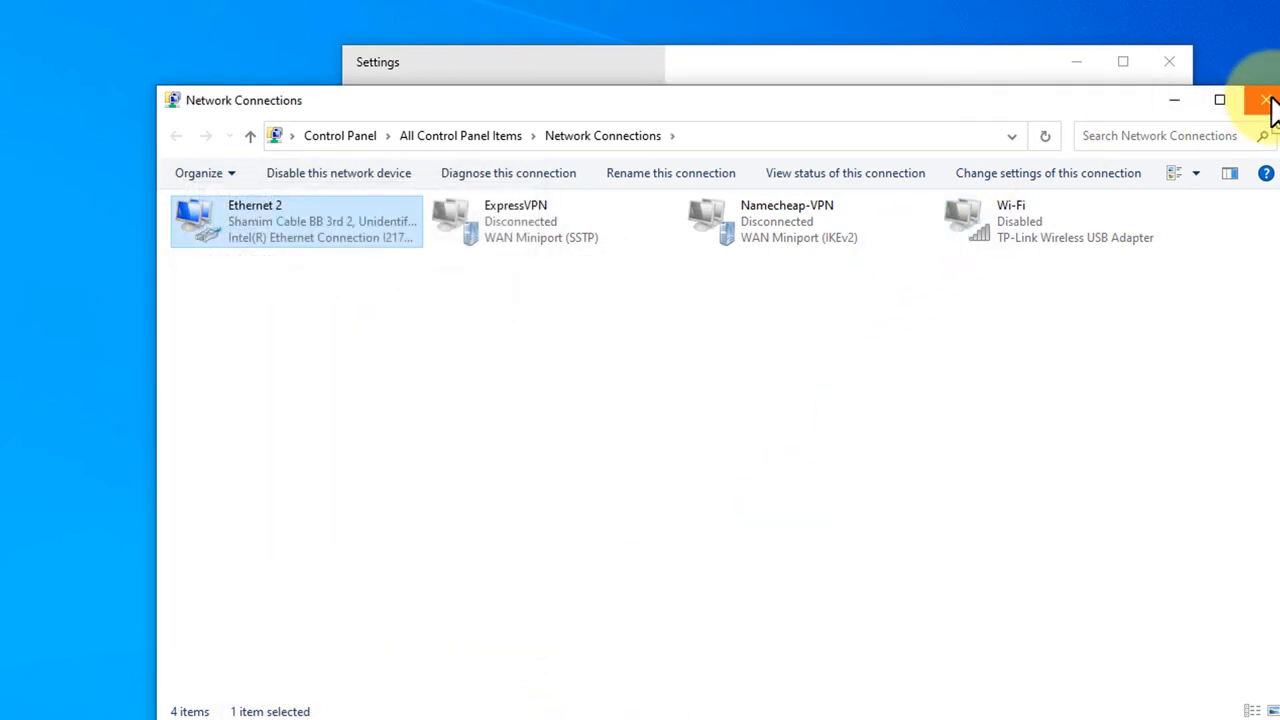
left_click(1268, 100)
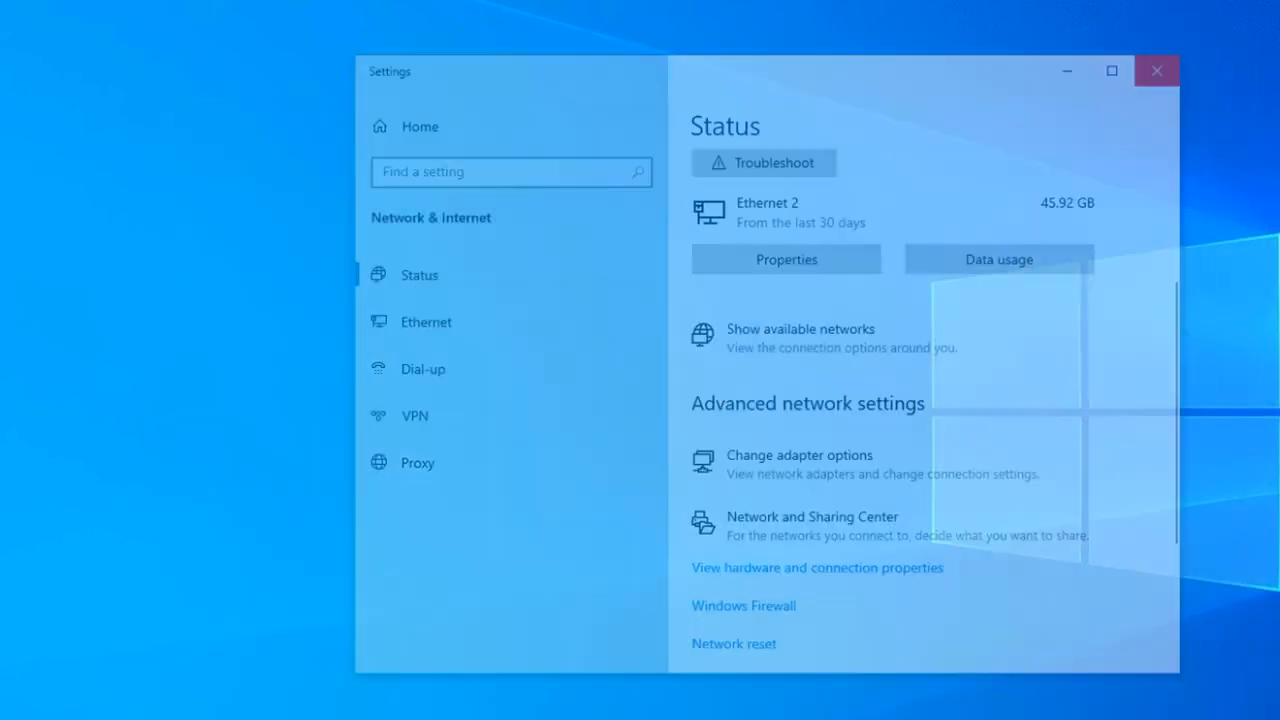
left_click(1156, 72)
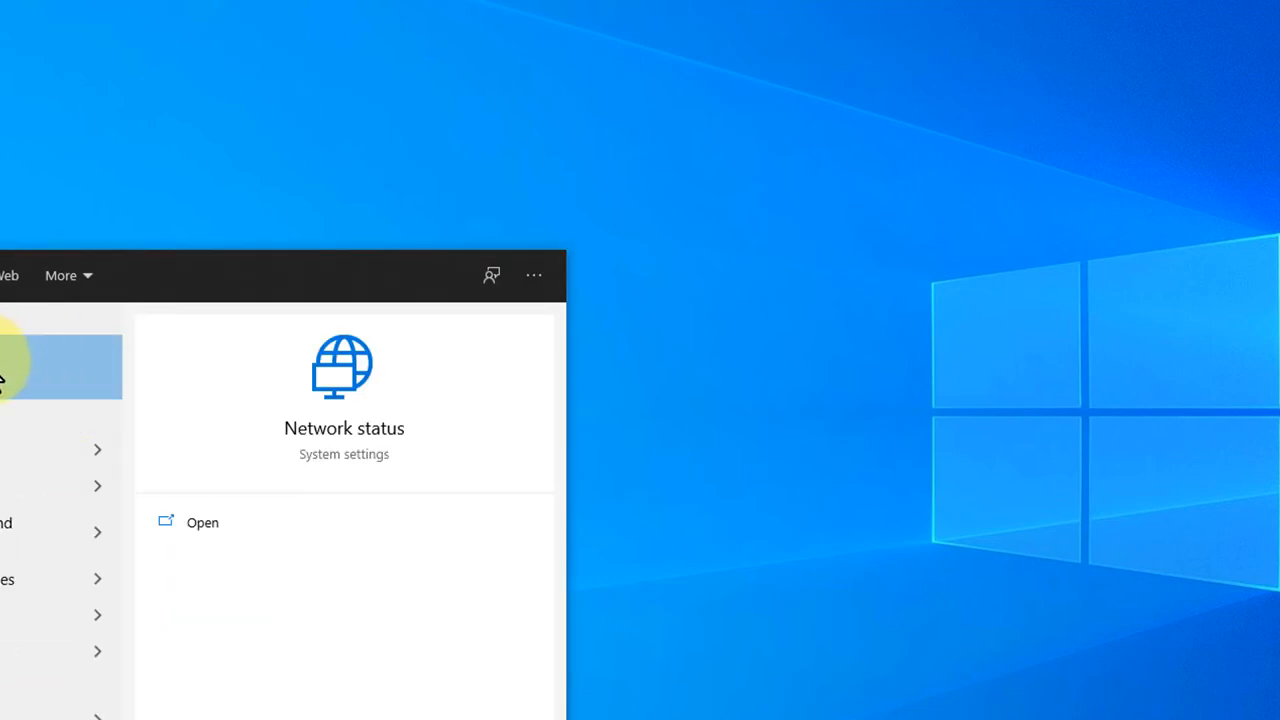
left_click(202, 522)
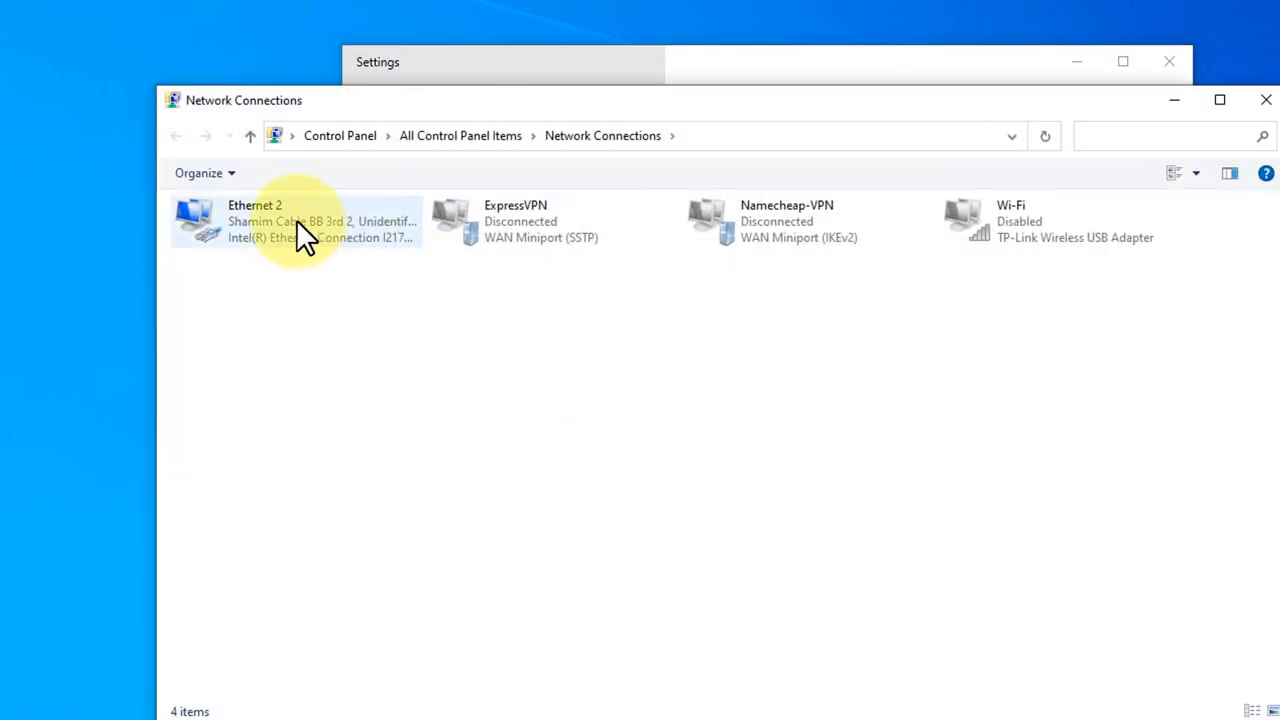
double_click(300, 220)
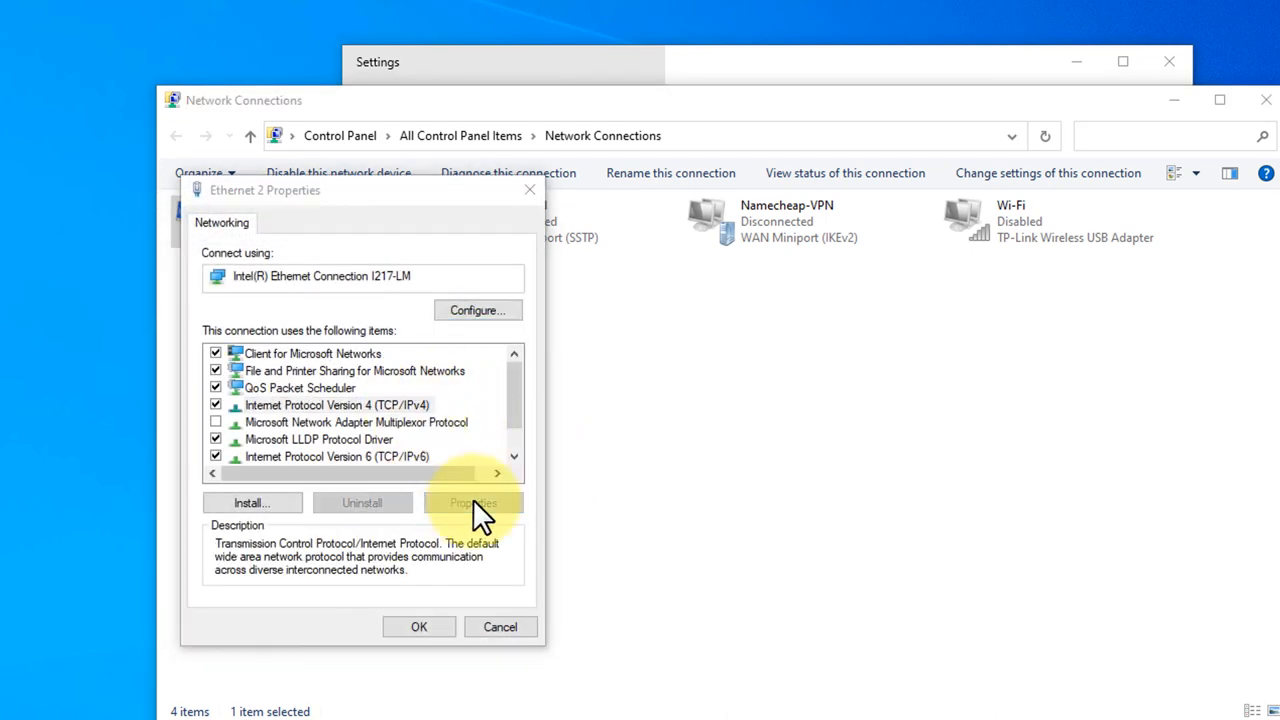
left_click(472, 502)
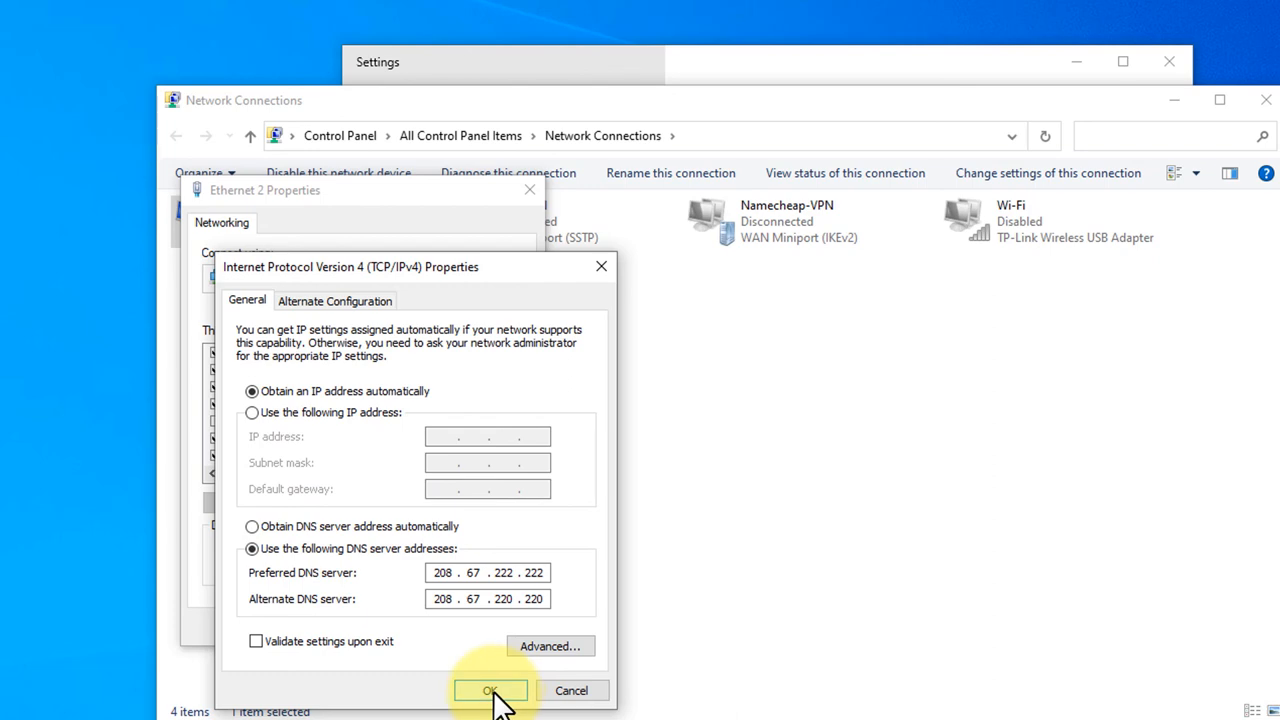
left_click(490, 690)
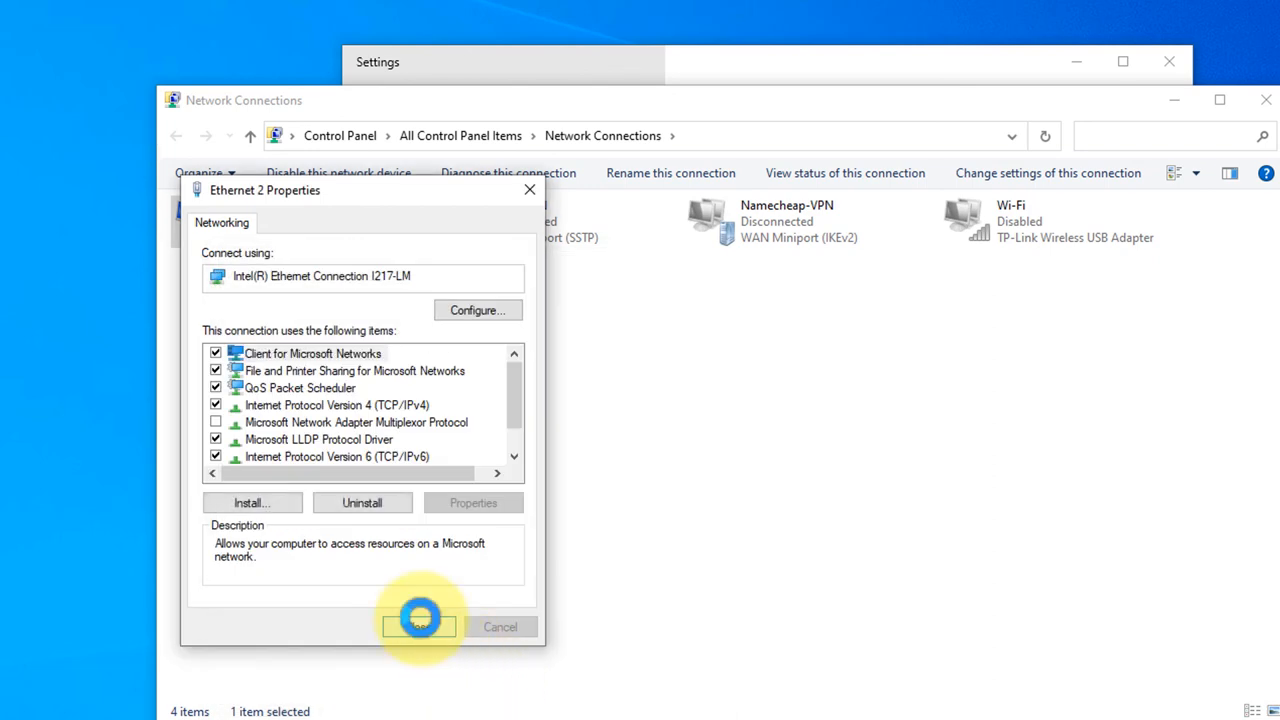
left_click(420, 628)
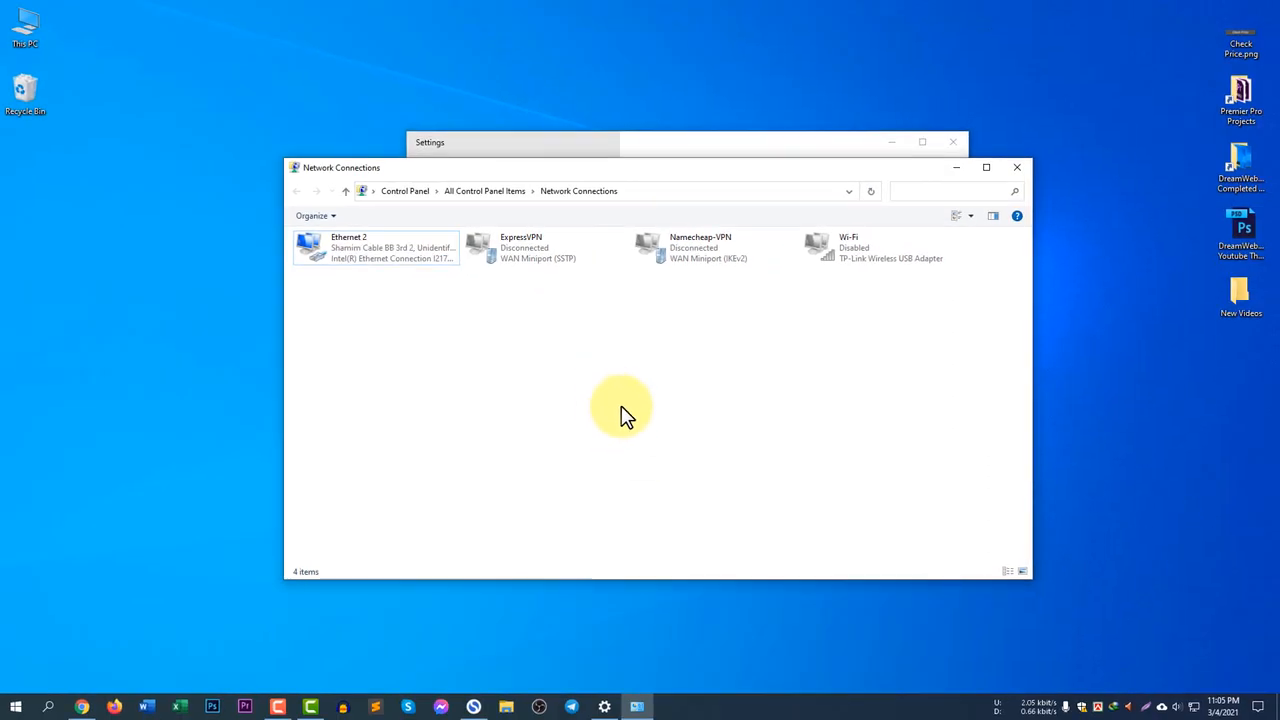
mouse_move(524, 414)
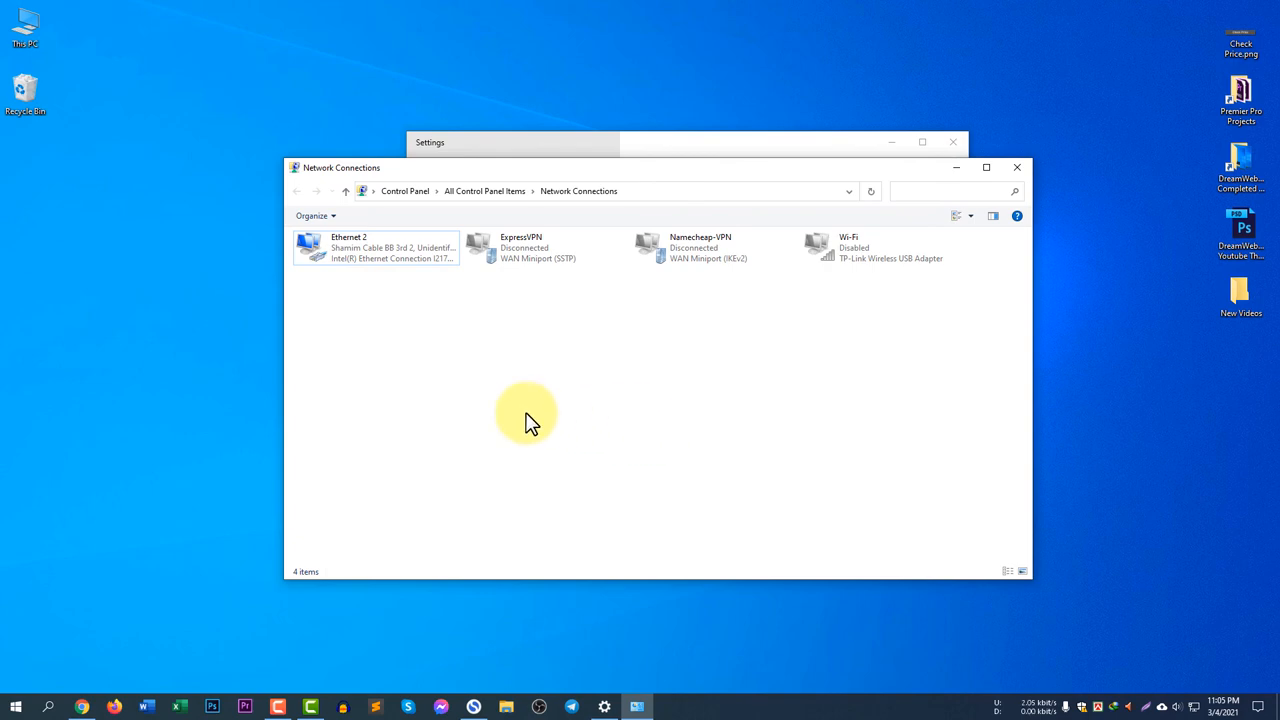
mouse_move(604, 420)
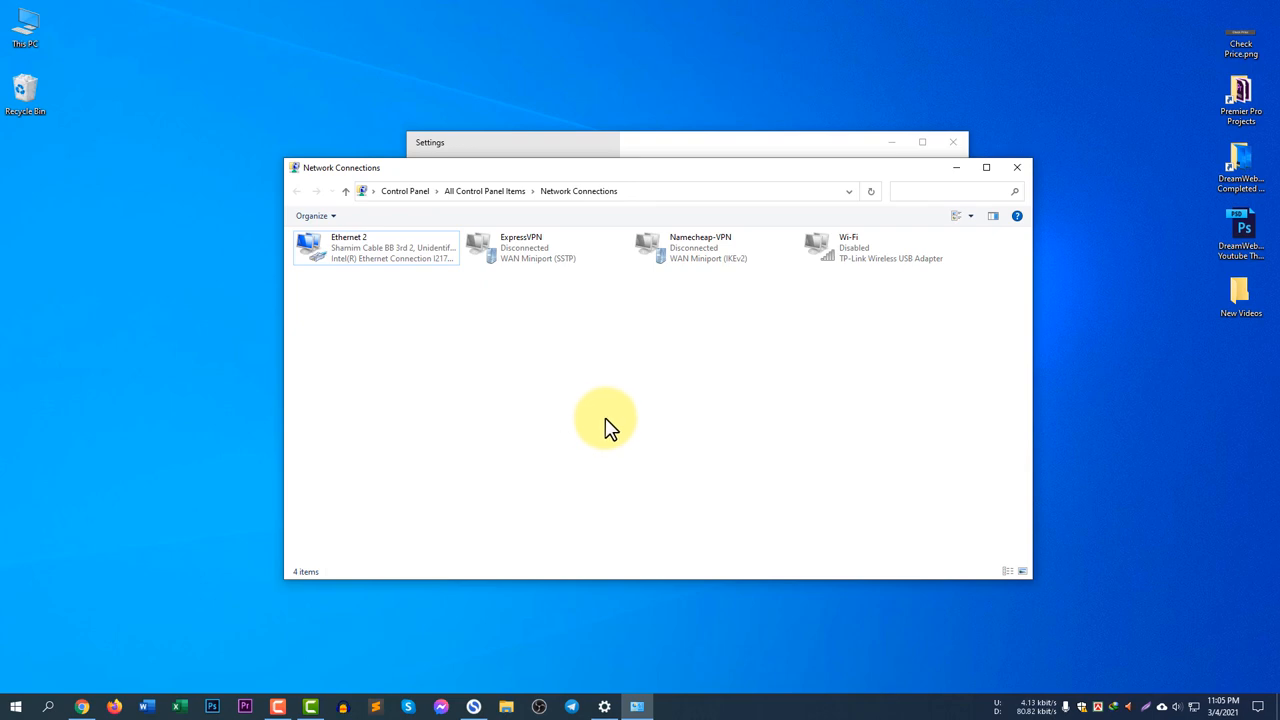
mouse_move(924, 290)
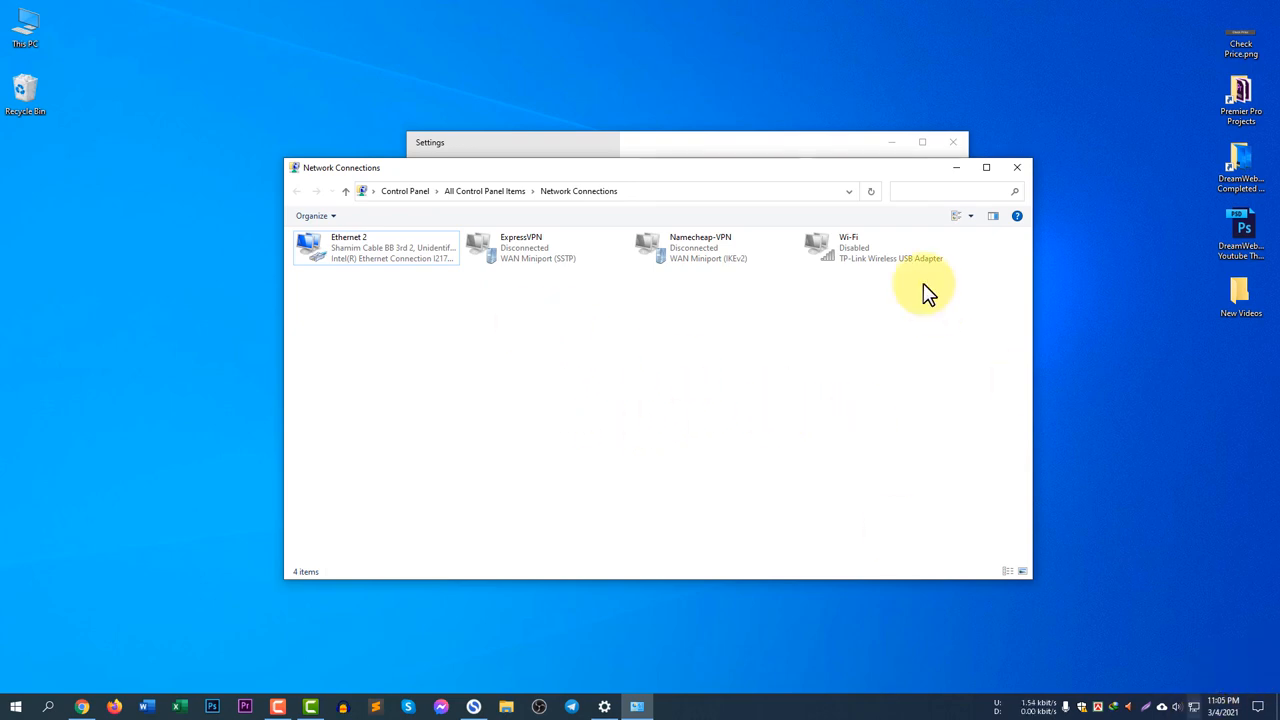
mouse_move(1016, 168)
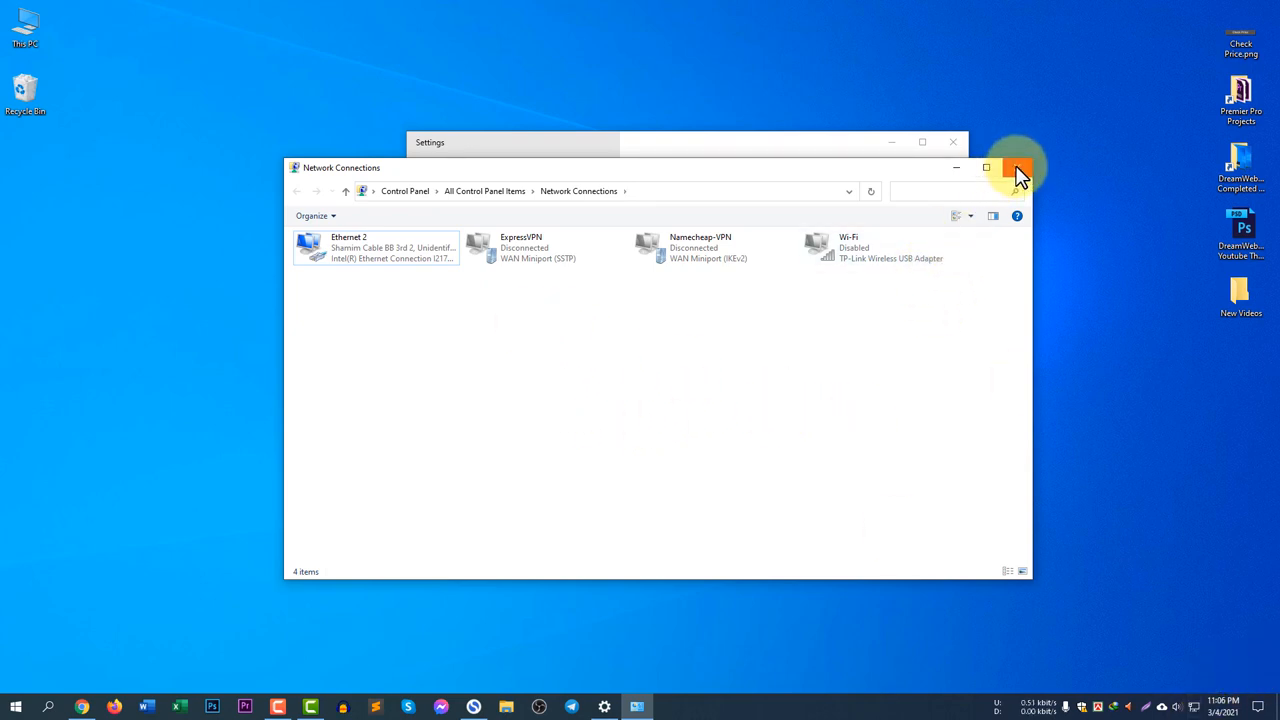